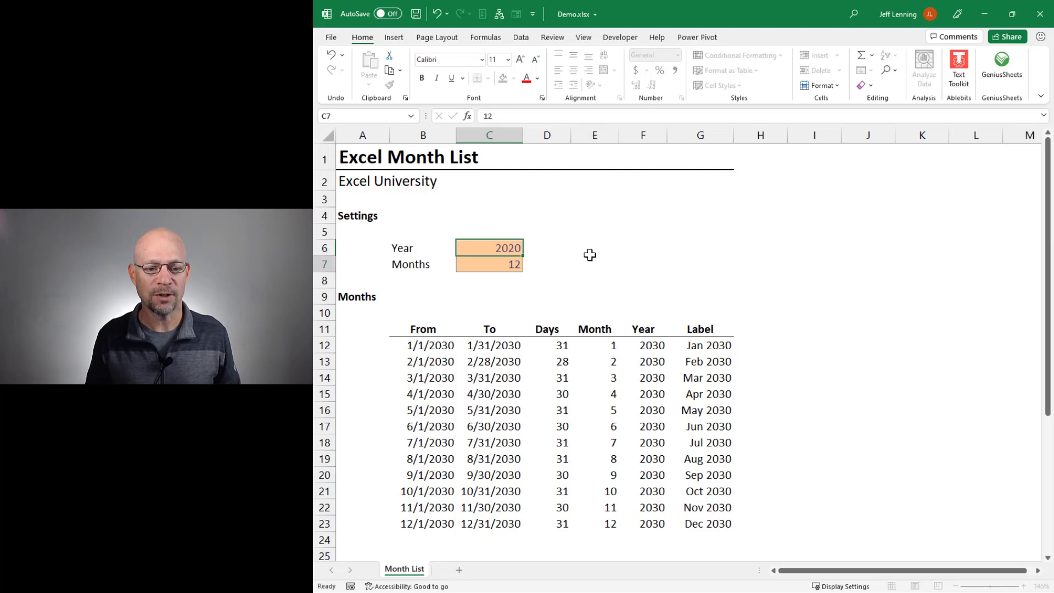
Step: Try Year 2010 and other Months values, then clear the formulas back to Year 2030, Months 12
text(2010)
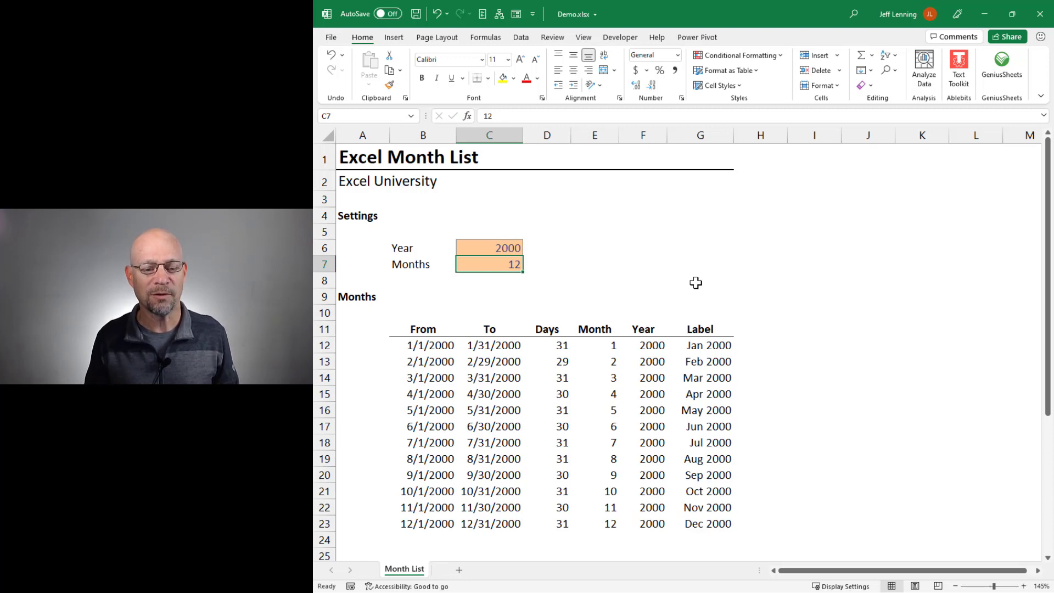
text(3)
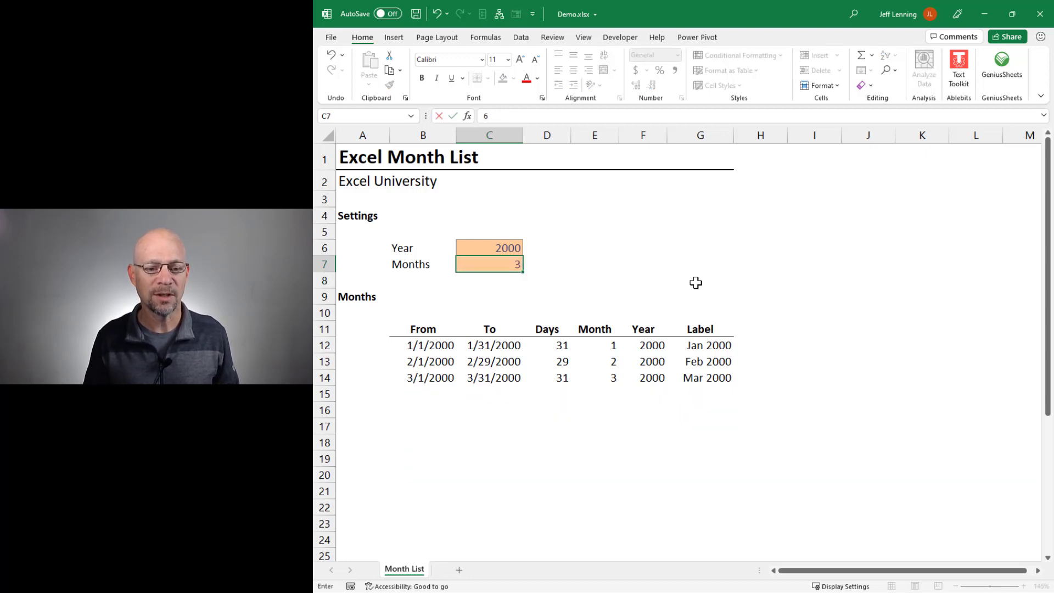
text(2)
click(488, 247)
text(2030)
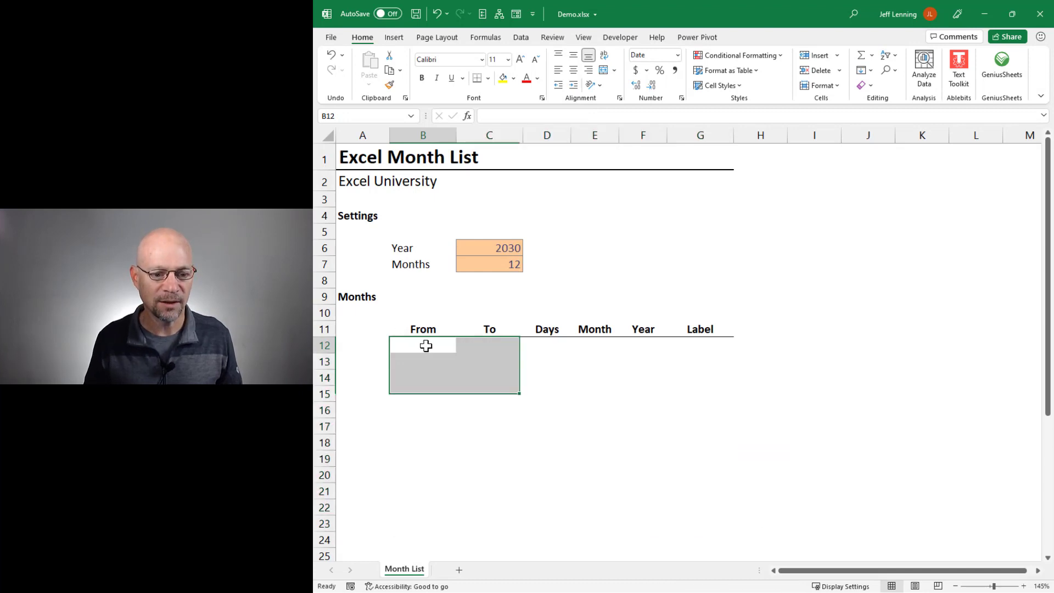
Step: Enter =DATE(C6,SEQUENCE(C7),1) in B12, spilling first-of-month dates 1/1/2030 through 12/1/2030
text(=date)
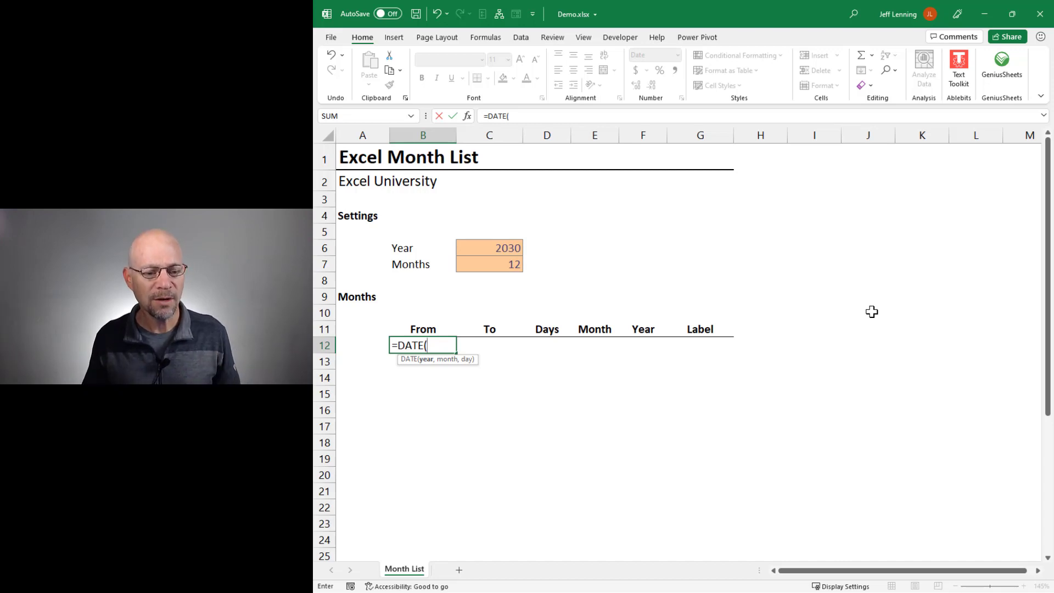
click(489, 248)
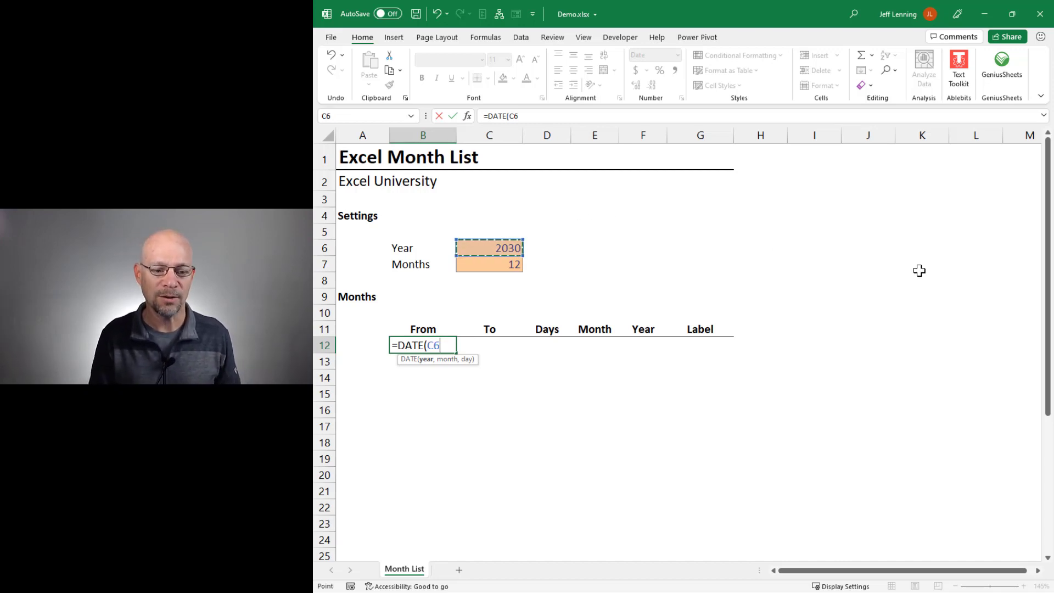
text(,)
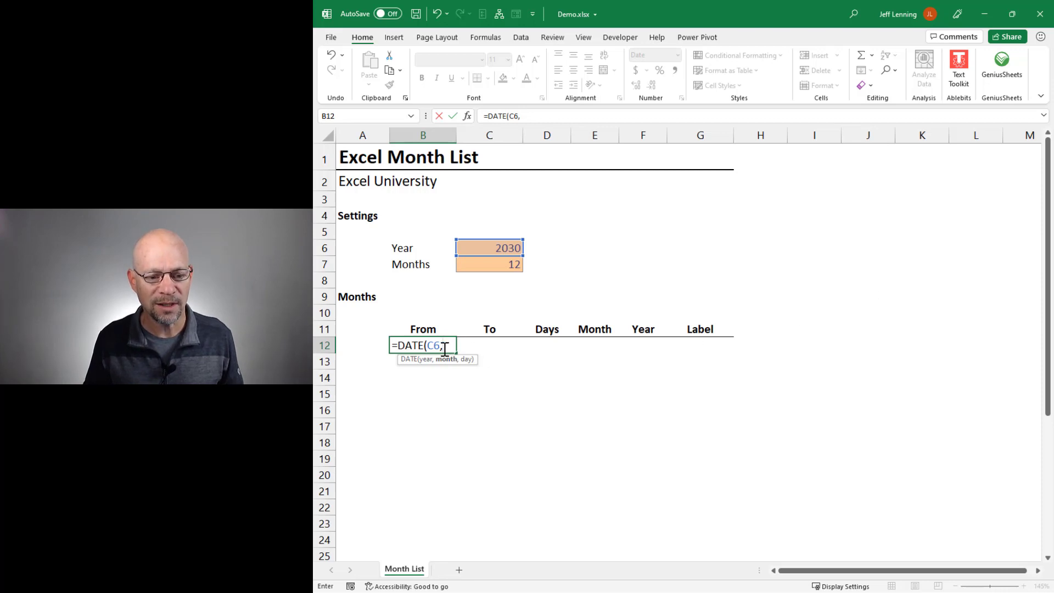
mouse_move(474, 449)
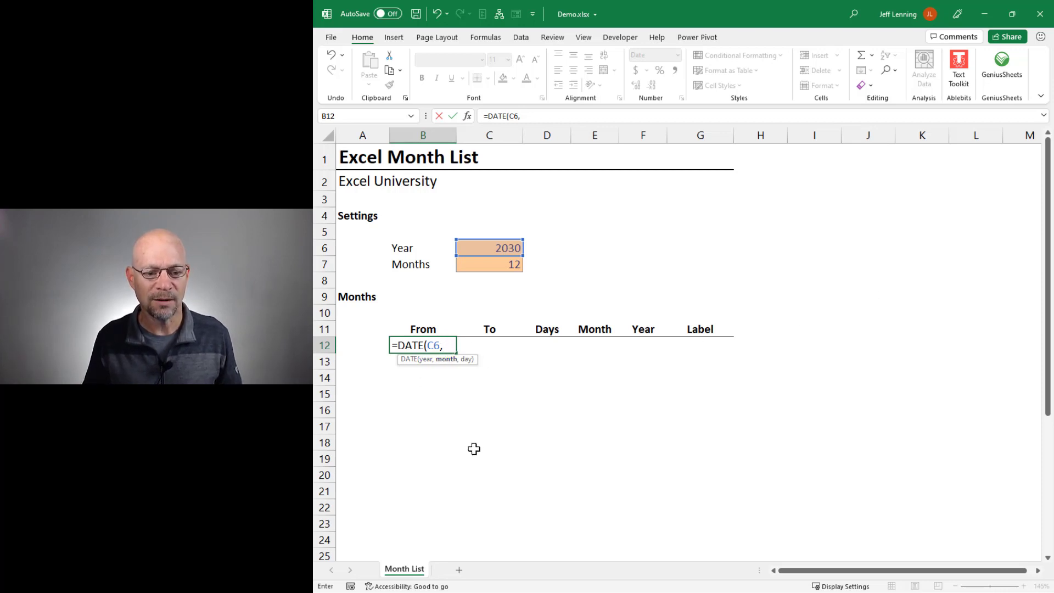
mouse_move(678, 450)
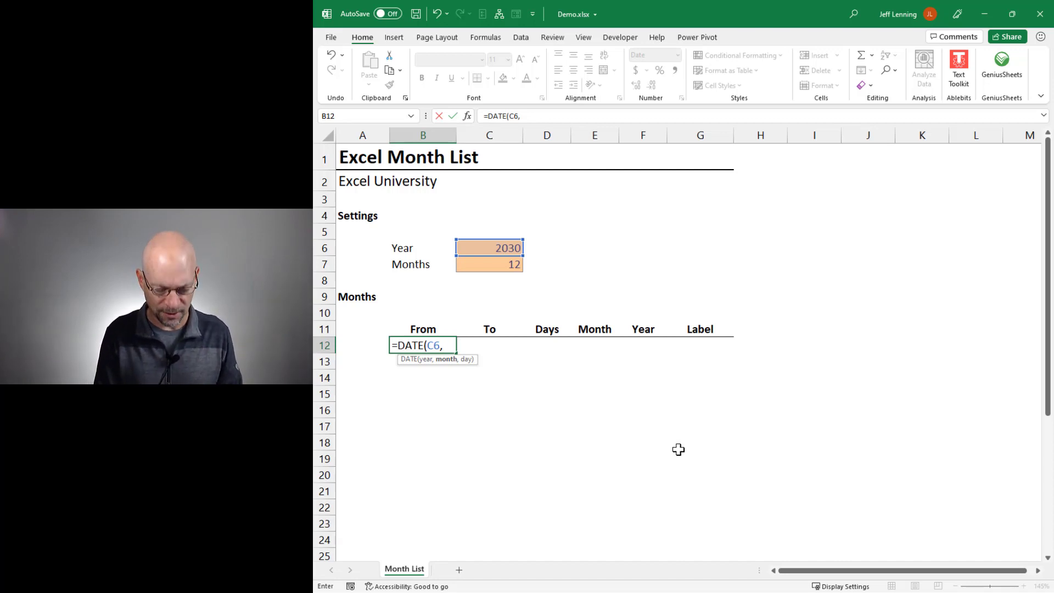
text(SEQUENCE()
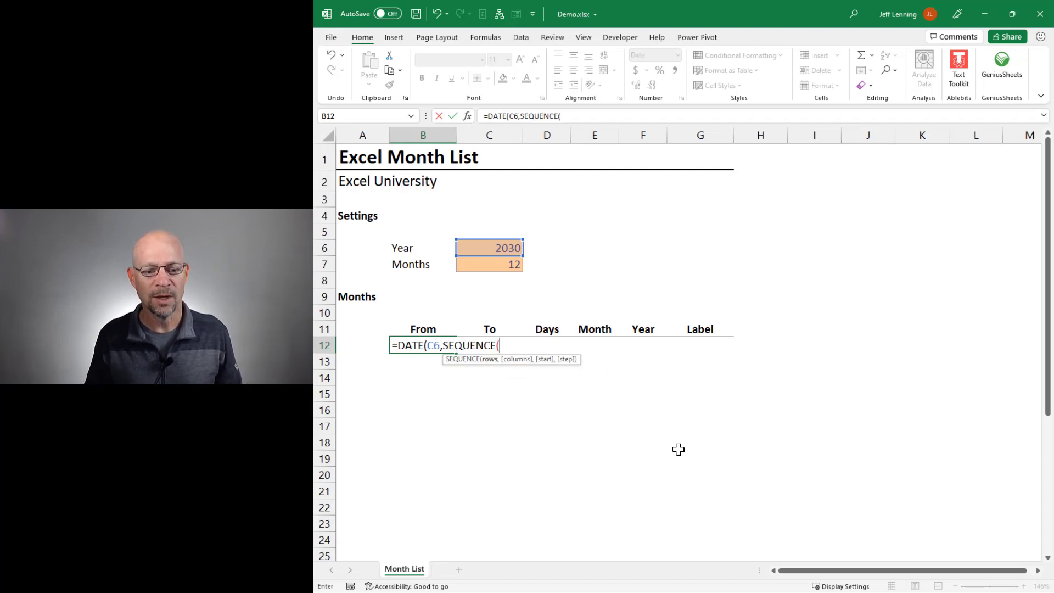
mouse_move(531, 396)
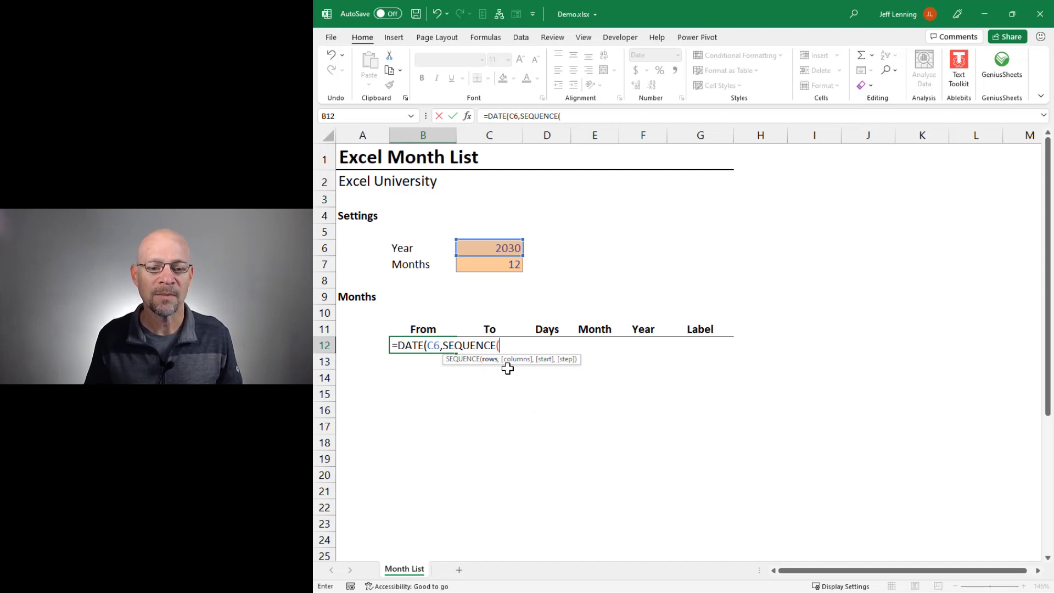
click(489, 264)
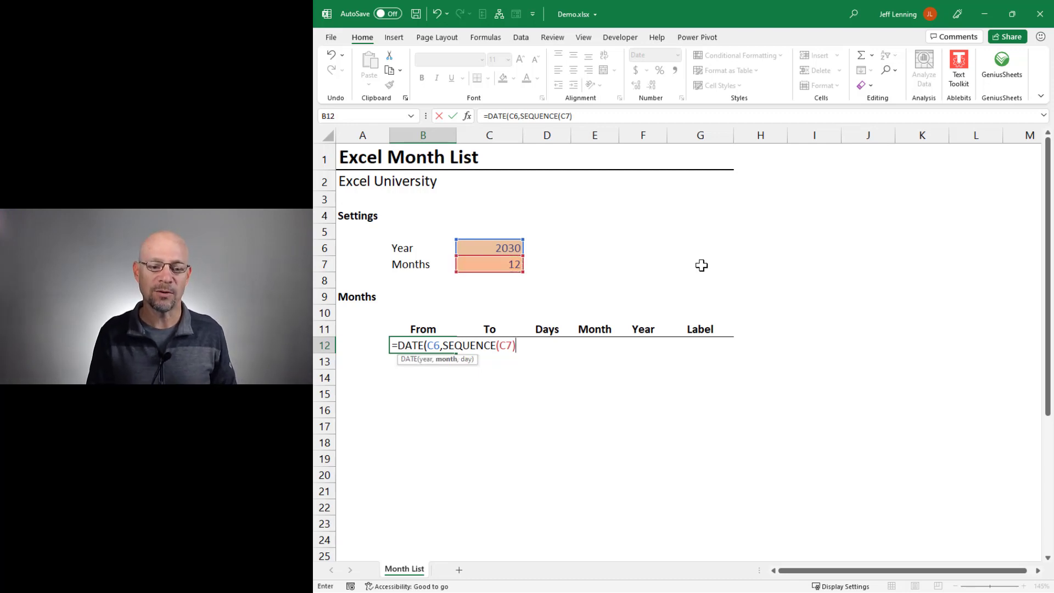
text(,)
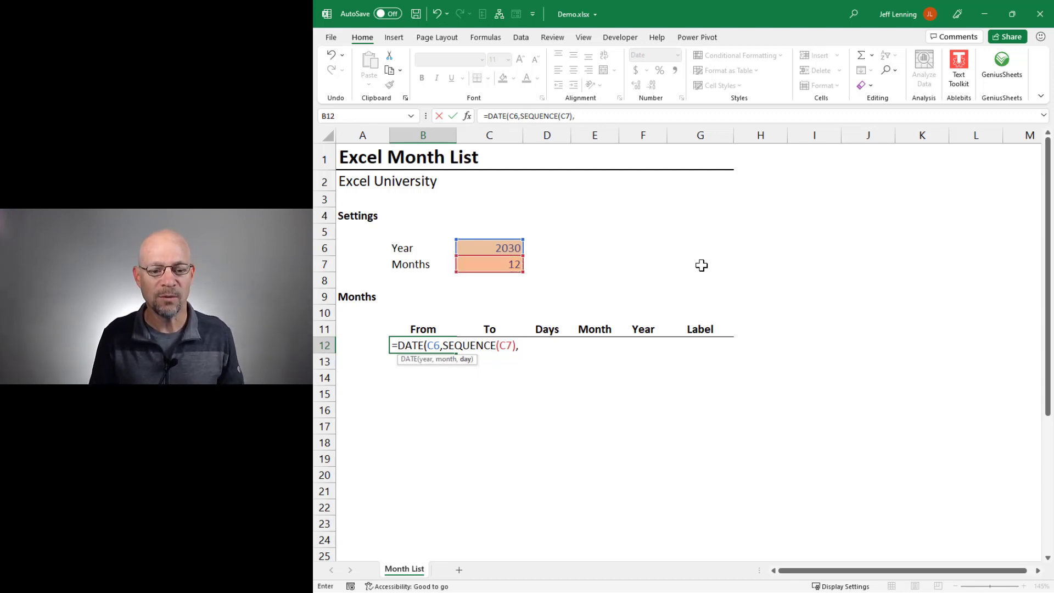
text(1)
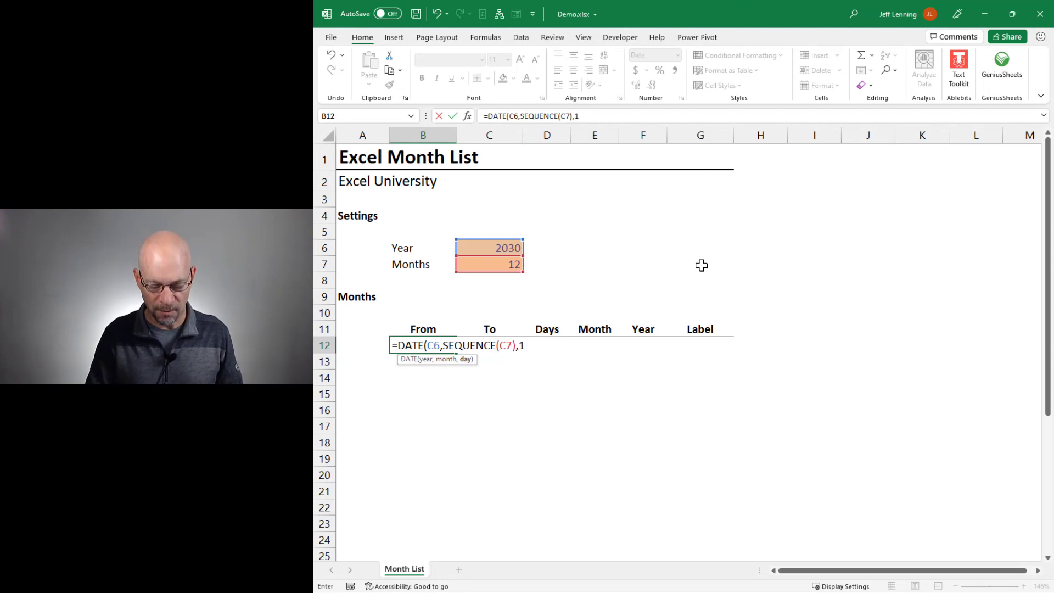
key(Enter)
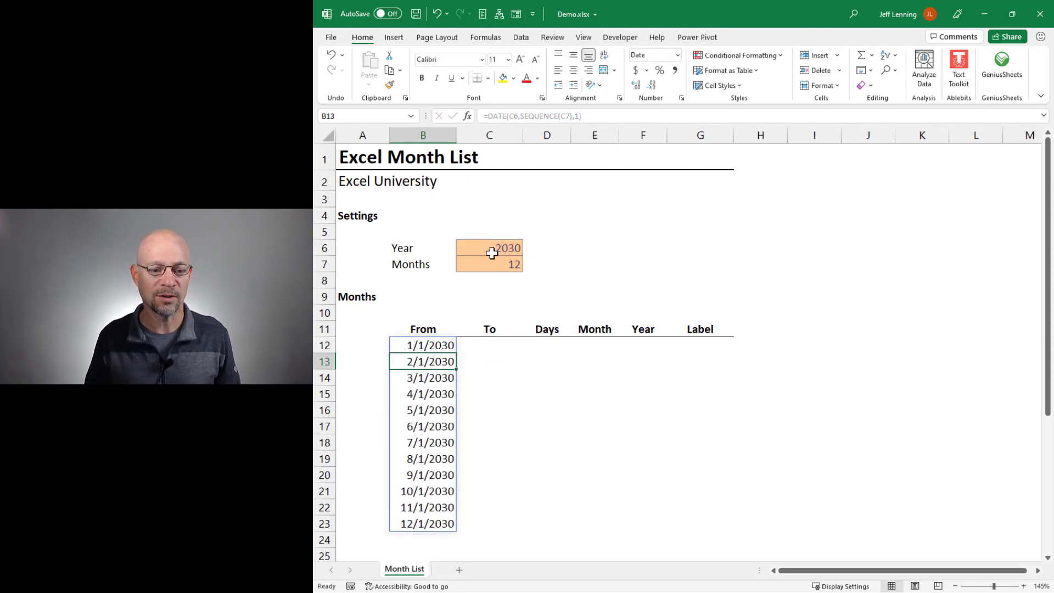
mouse_move(573, 447)
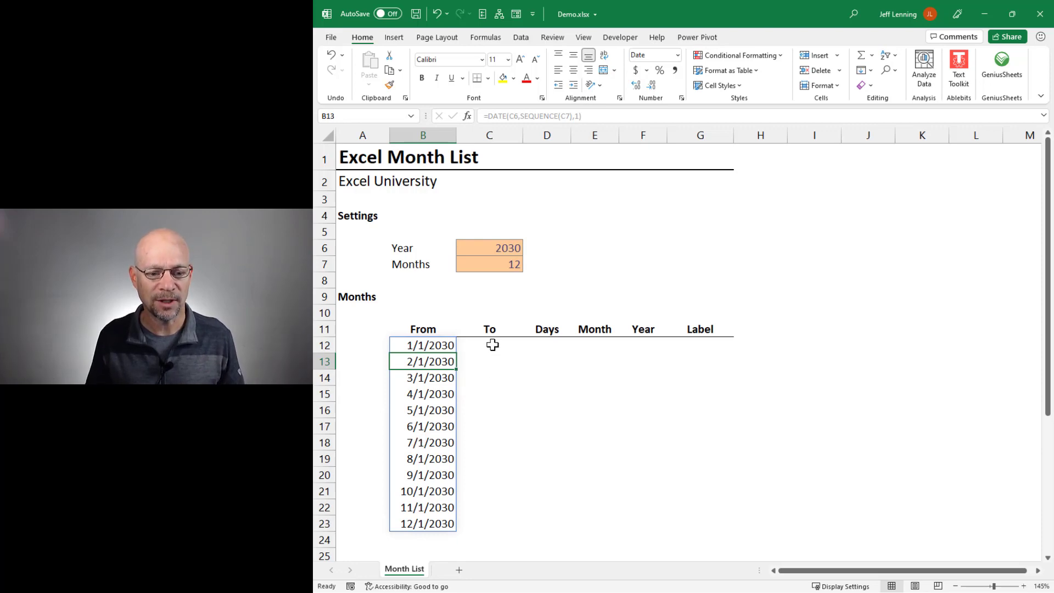
Step: Enter =DATE(C6,SEQUENCE(C7),1) in C12 so the To column spills 2030 first-of-month dates
click(489, 344)
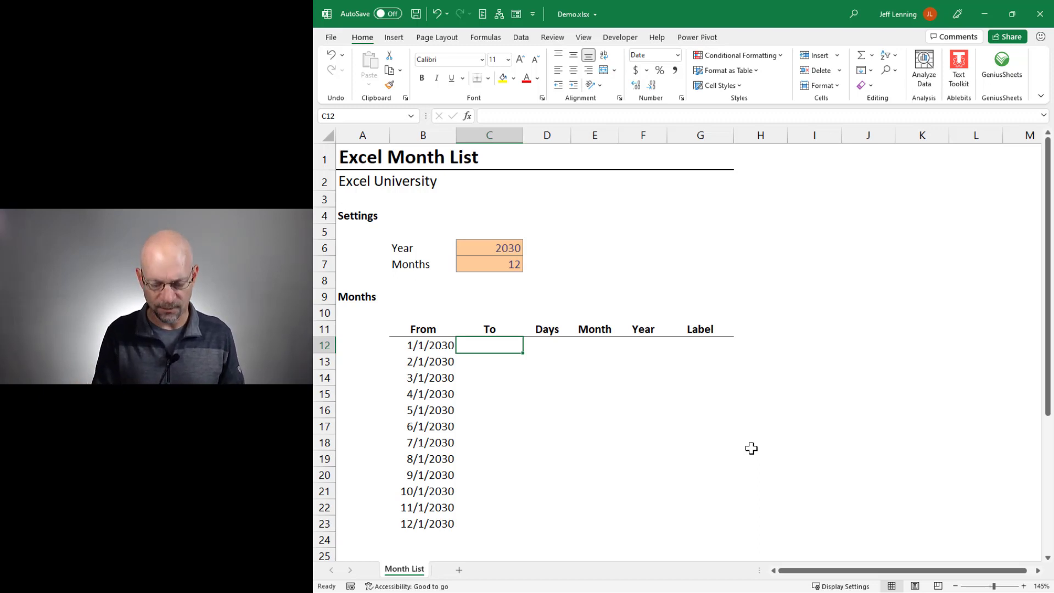
text(=DATE(C6,)
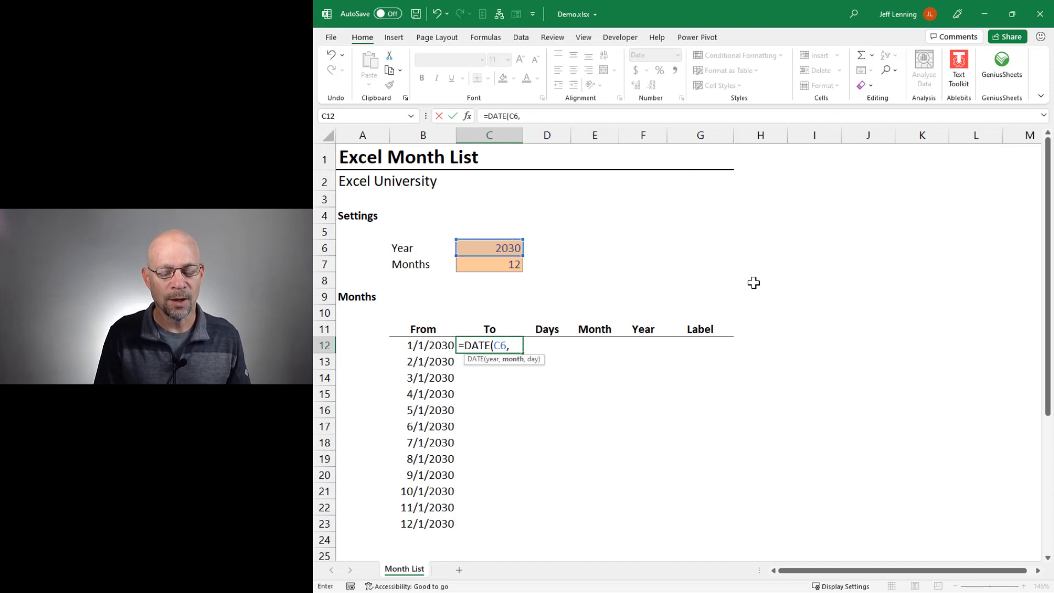
text(se)
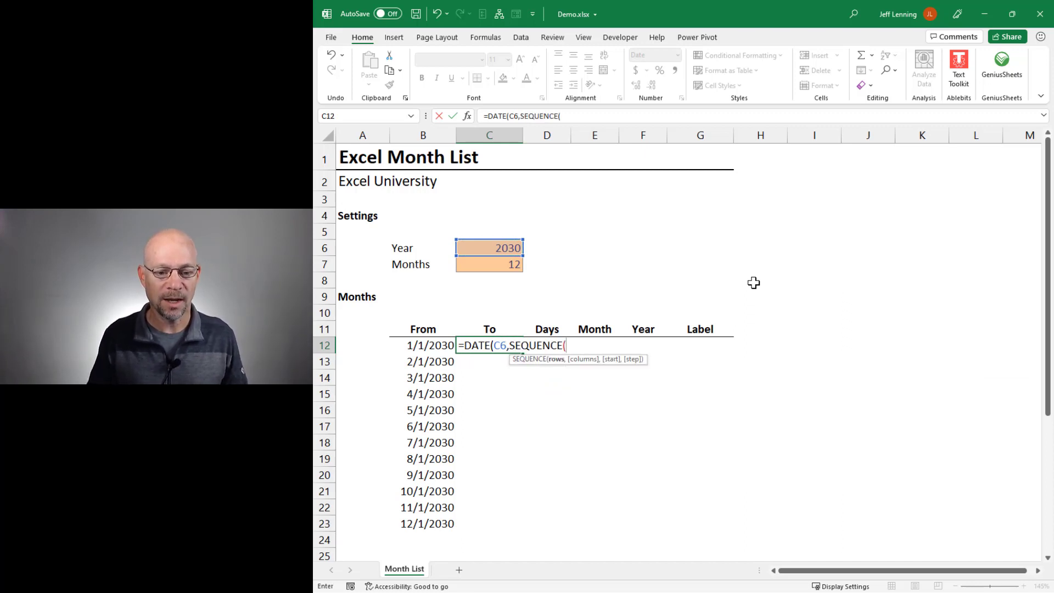
click(489, 264)
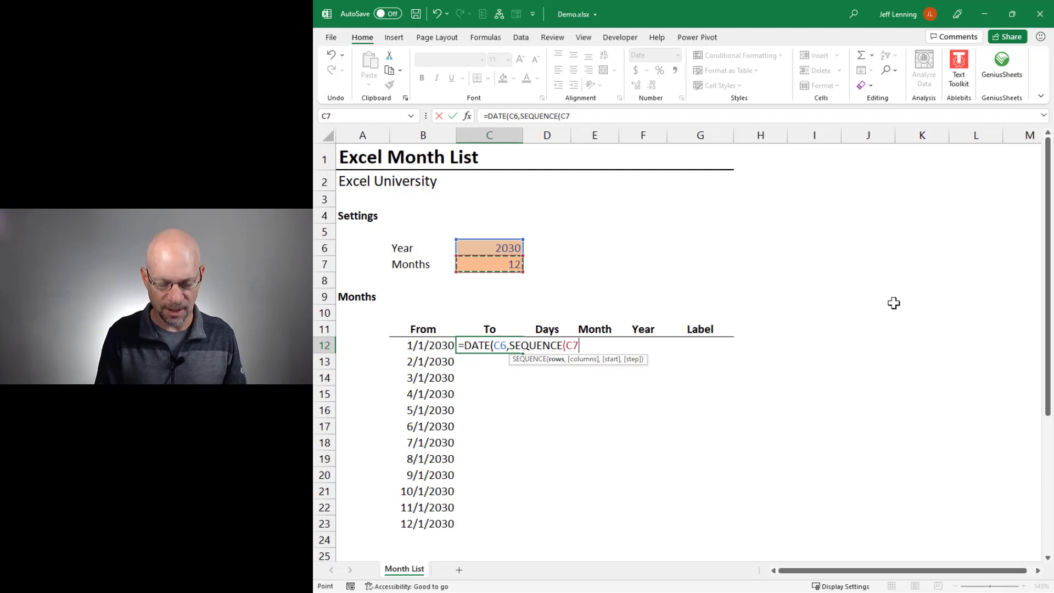
text(),)
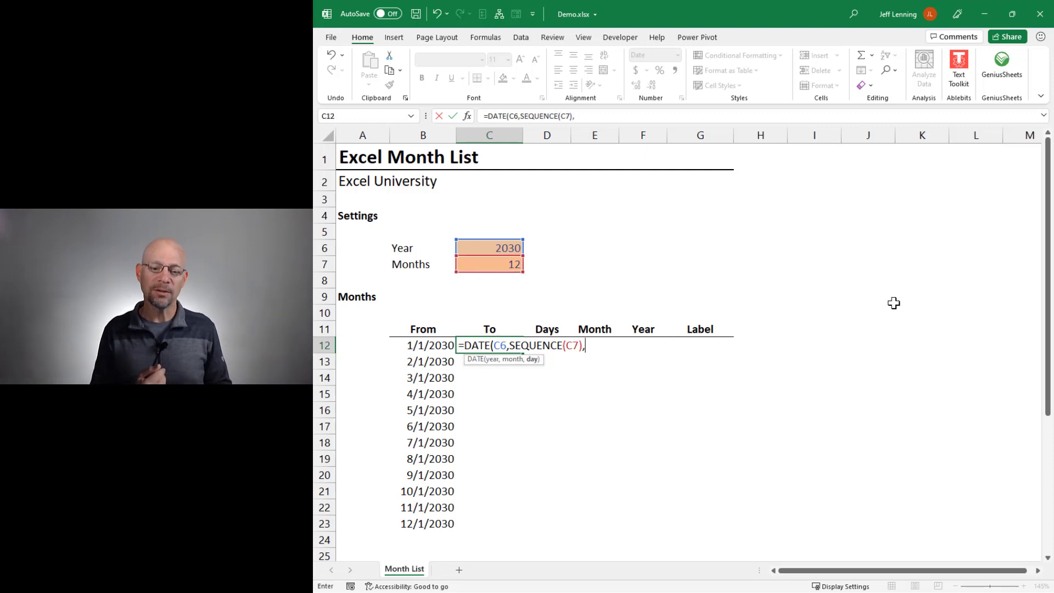
text(1))
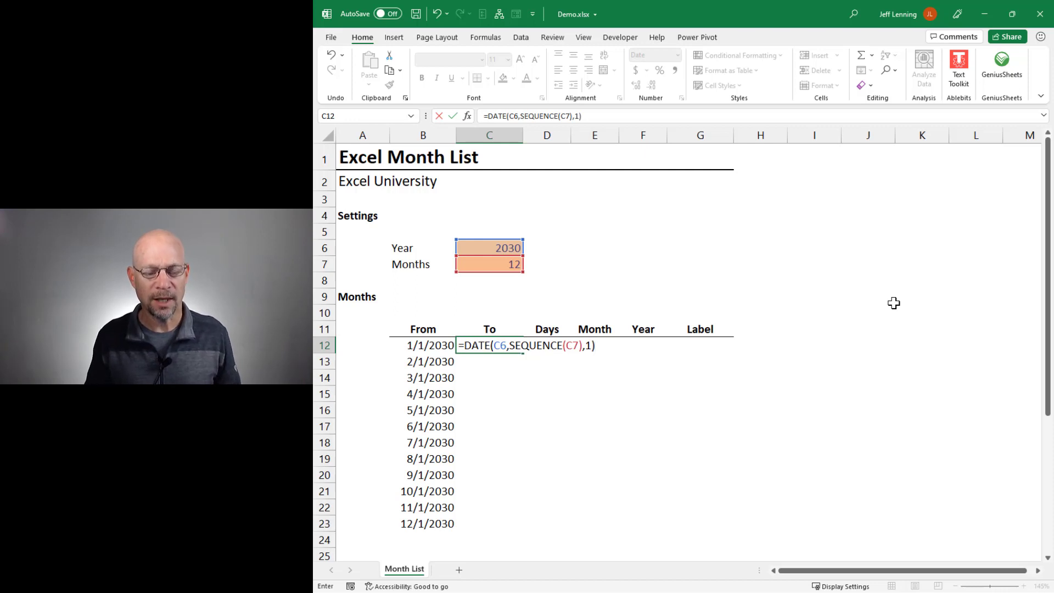
key(Enter)
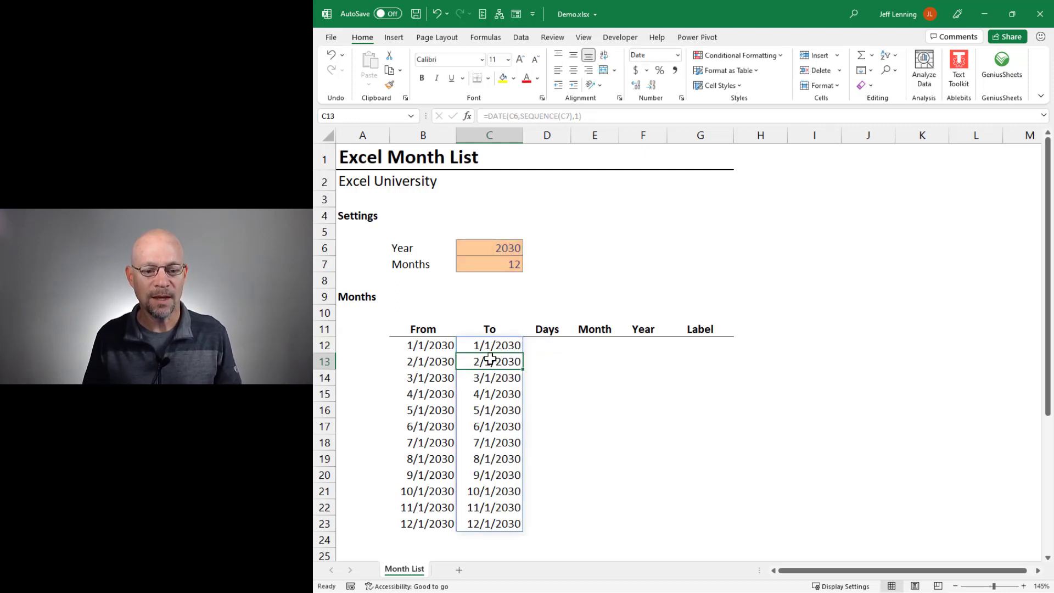
Step: Revise the C12 formula to =DATE(C6,SEQUENCE(C7,,2),0), giving month-end dates 1/31/2030–12/31/2030
double_click(490, 345)
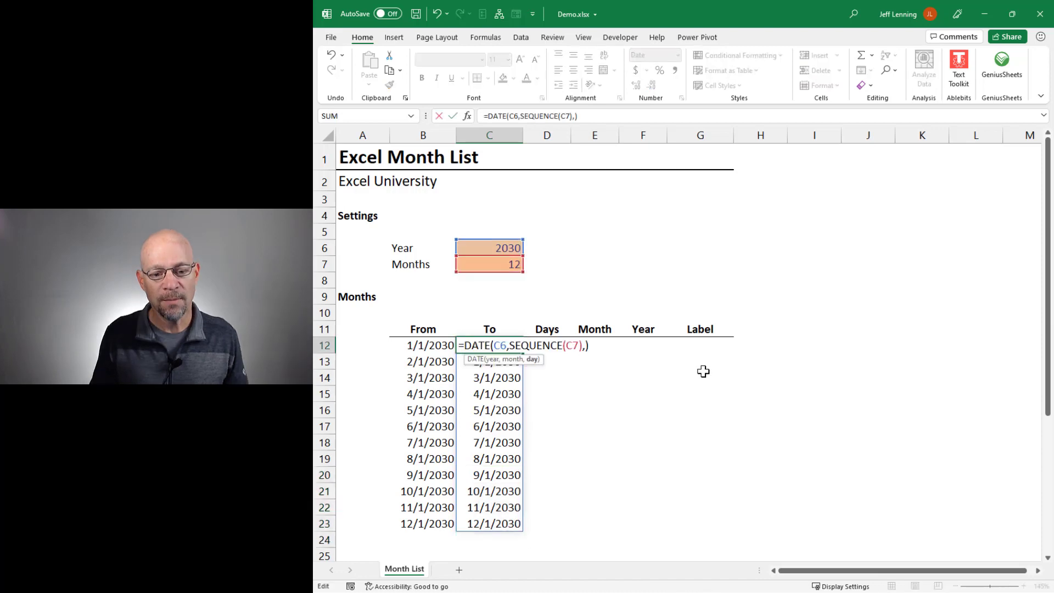
text(0)
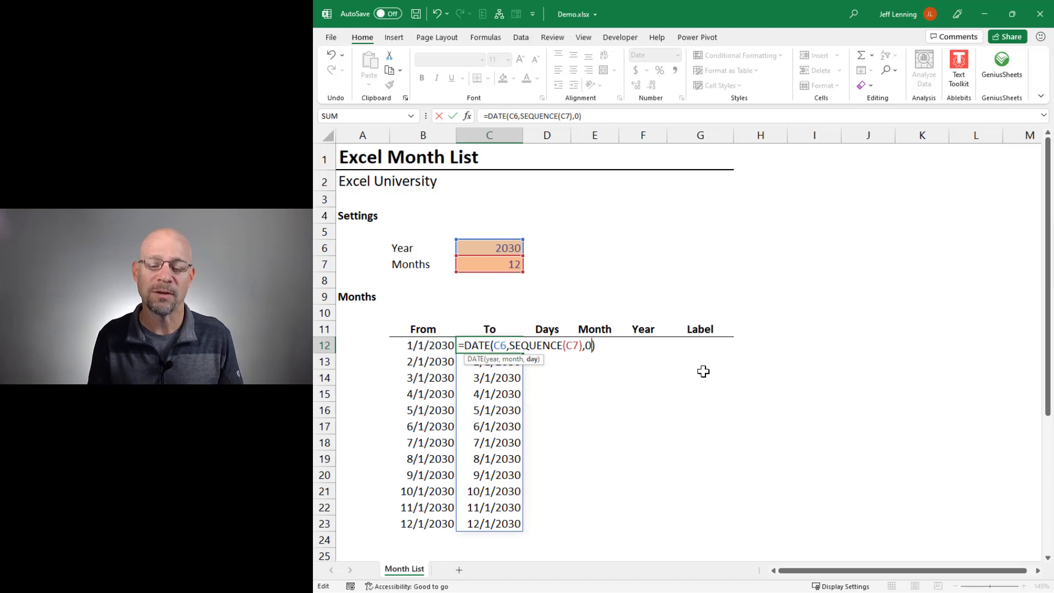
mouse_move(707, 347)
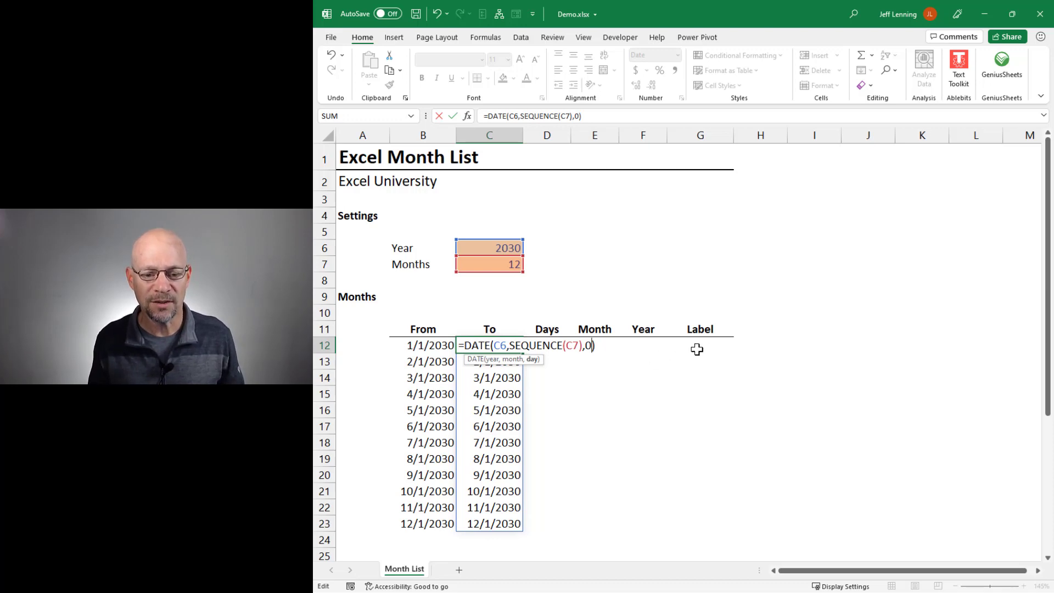
key(Enter)
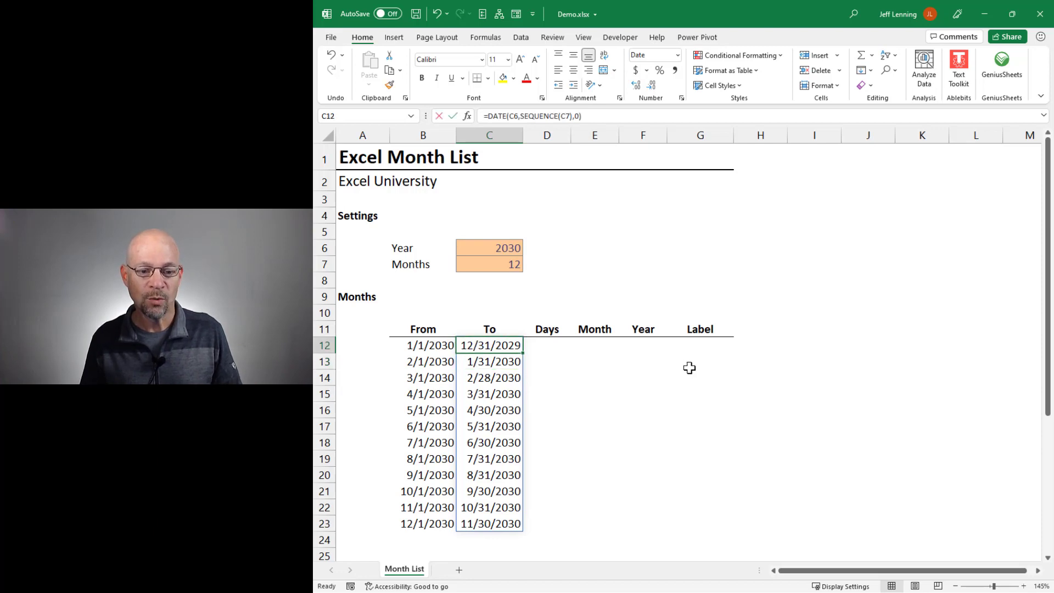
double_click(489, 345)
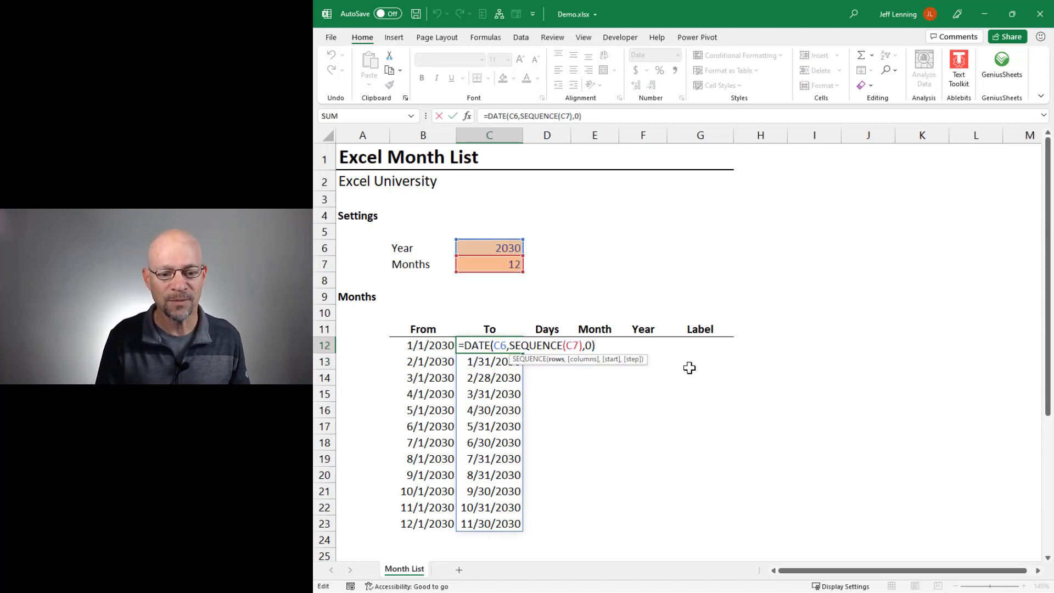
text(,,)
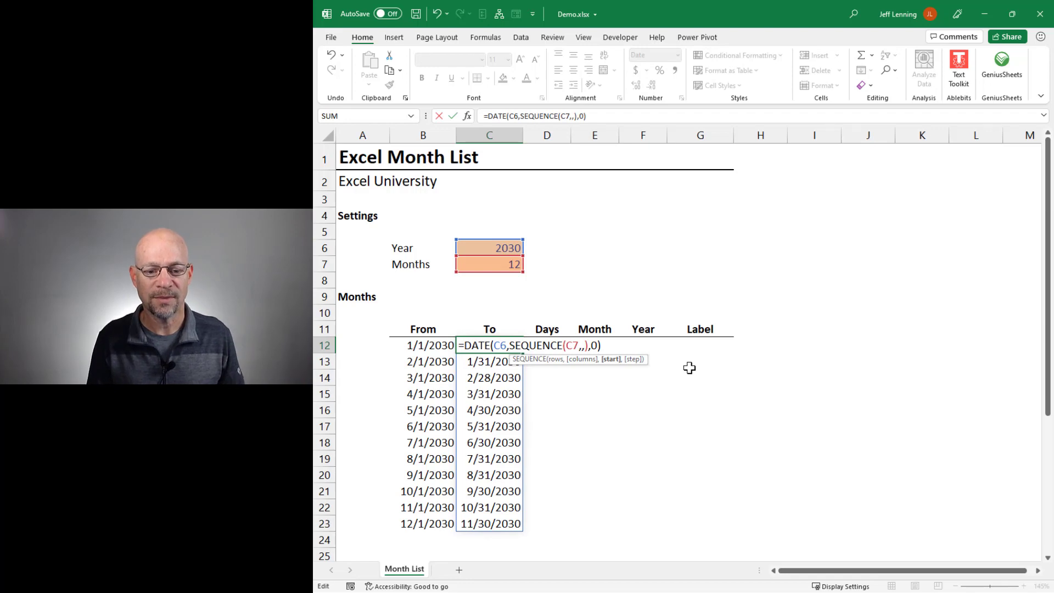
text(1)
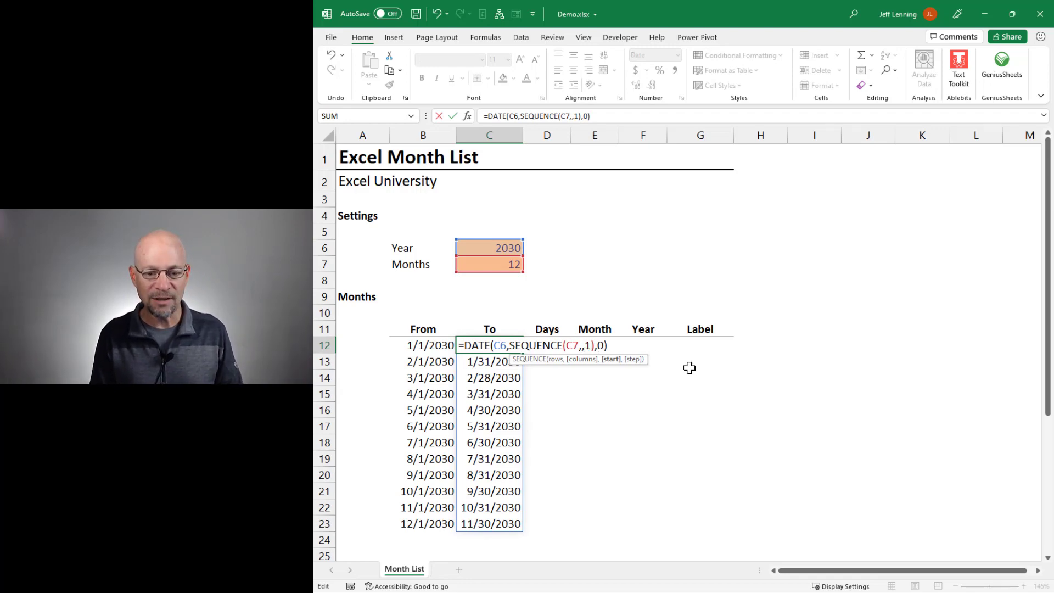
key(Enter)
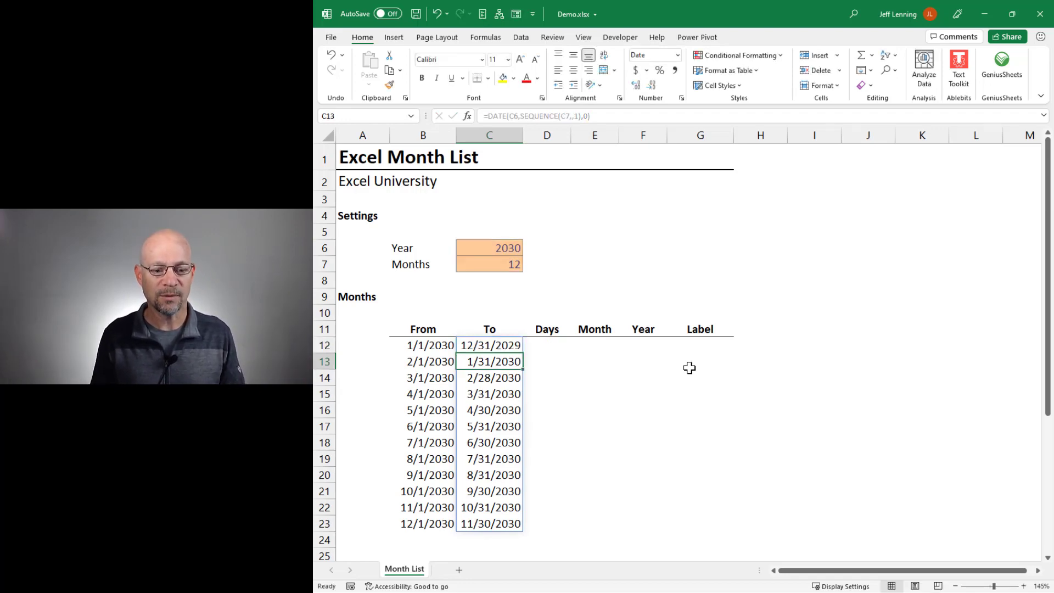
double_click(489, 345)
text(2)
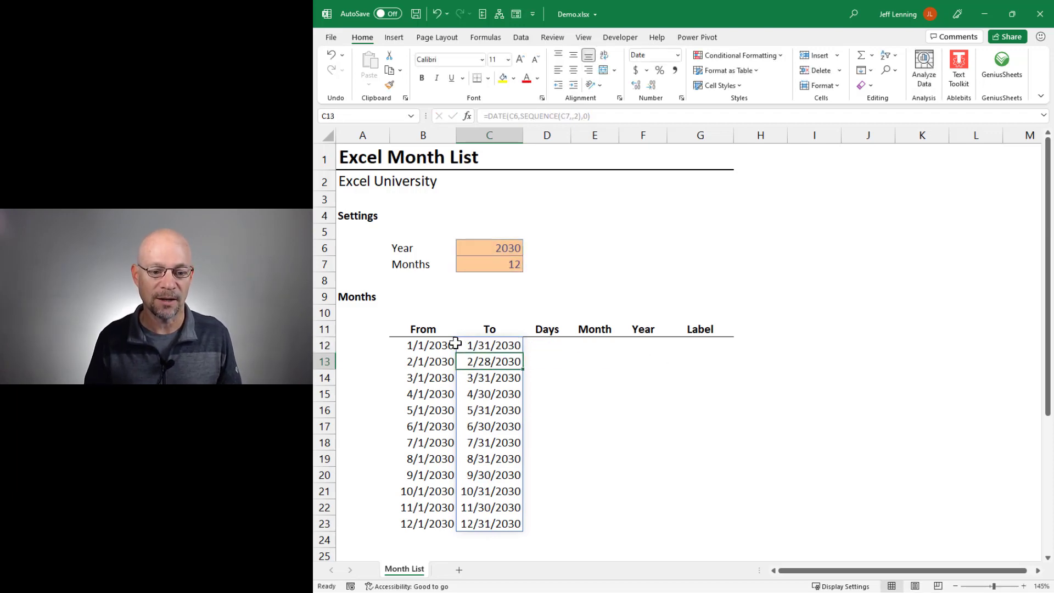
mouse_move(542, 359)
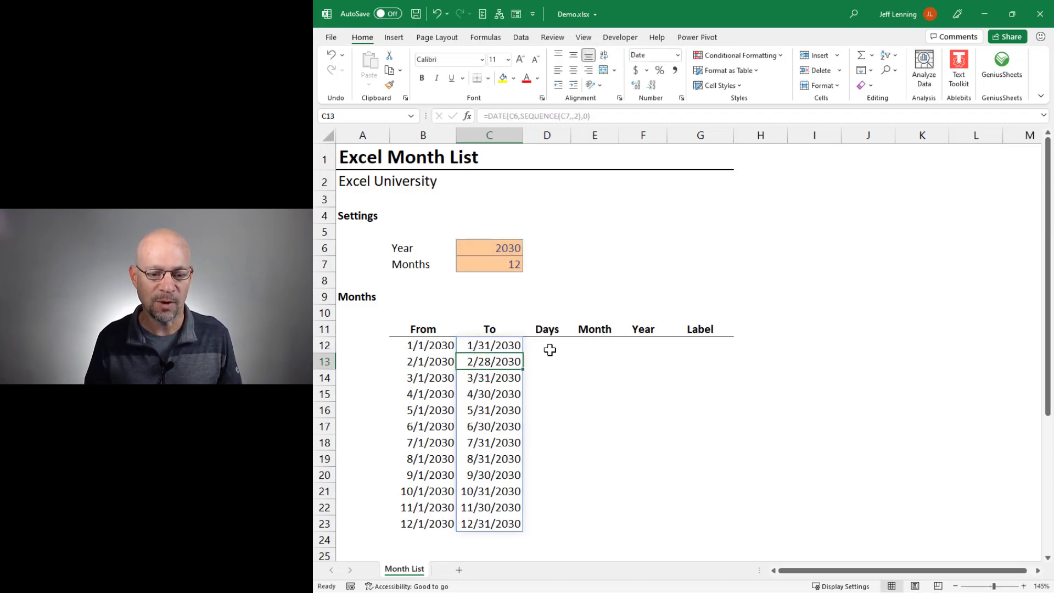
Step: Enter =DAY(C12#) in D12 so each month's day count spills beside the To dates
click(550, 346)
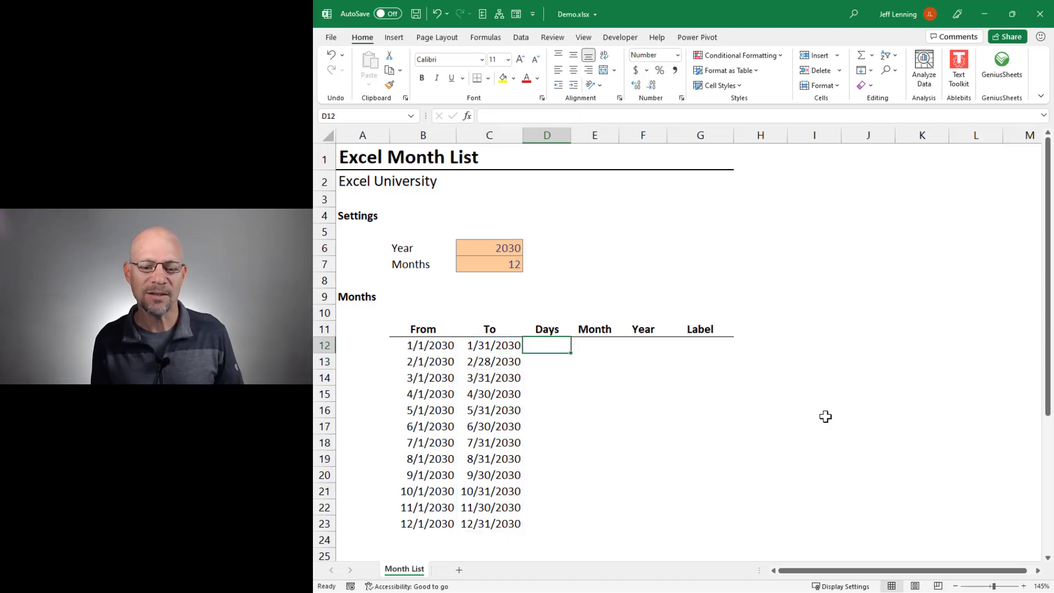
text(=da)
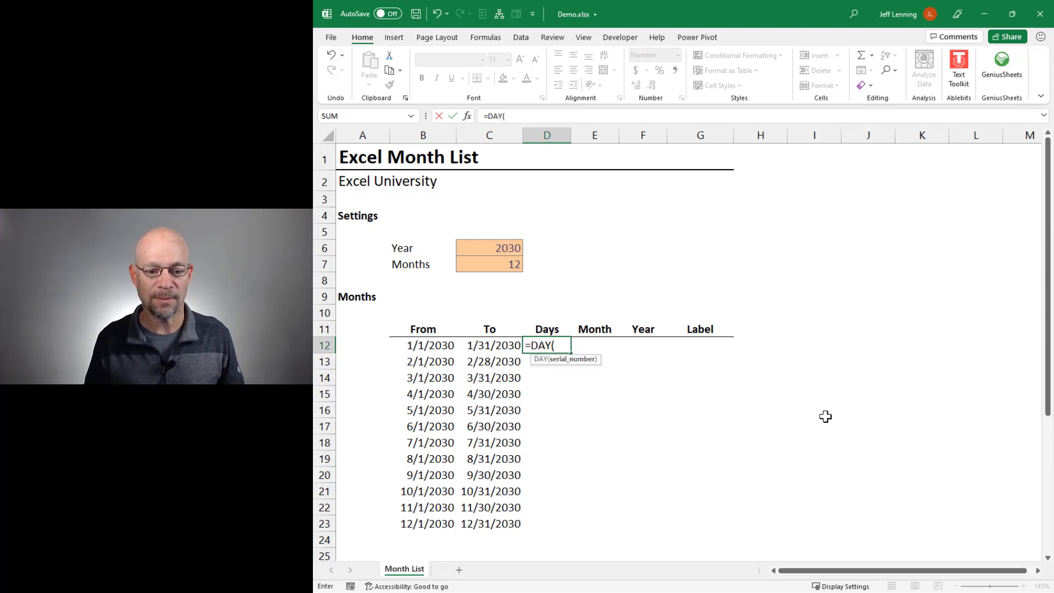
mouse_move(798, 395)
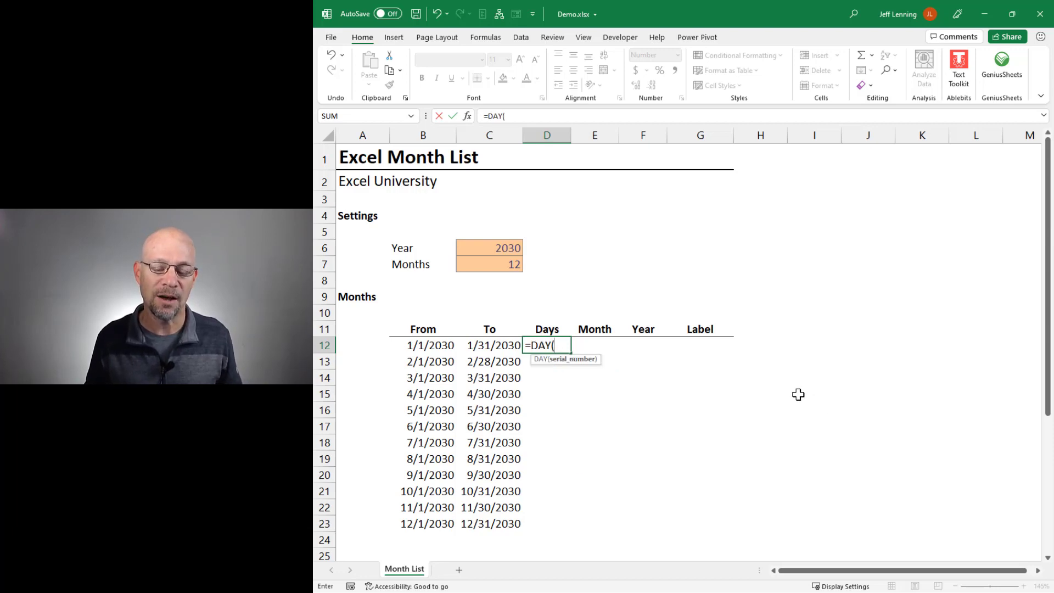
mouse_move(487, 352)
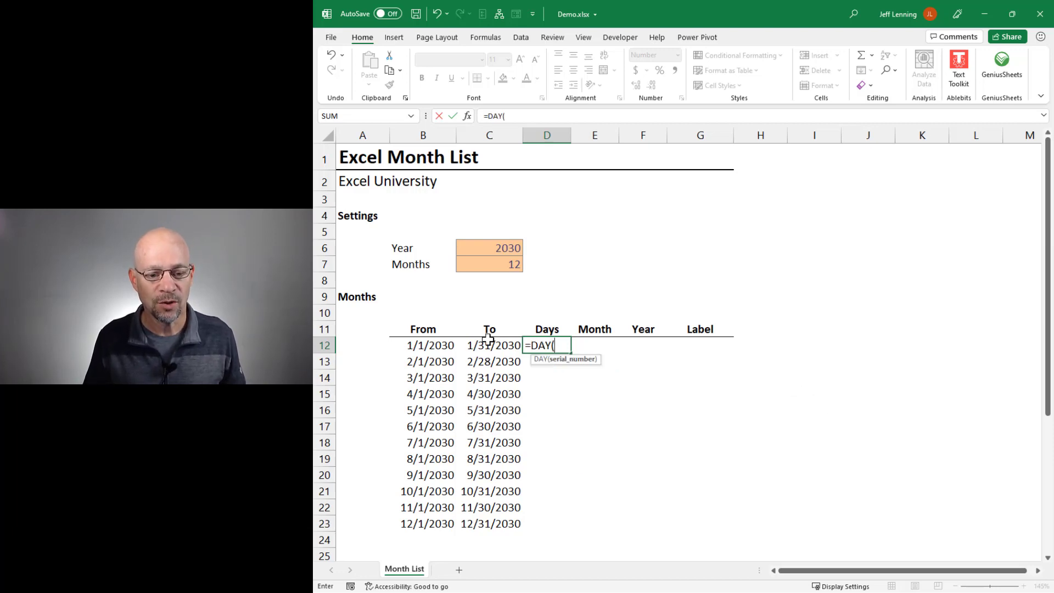
click(489, 345)
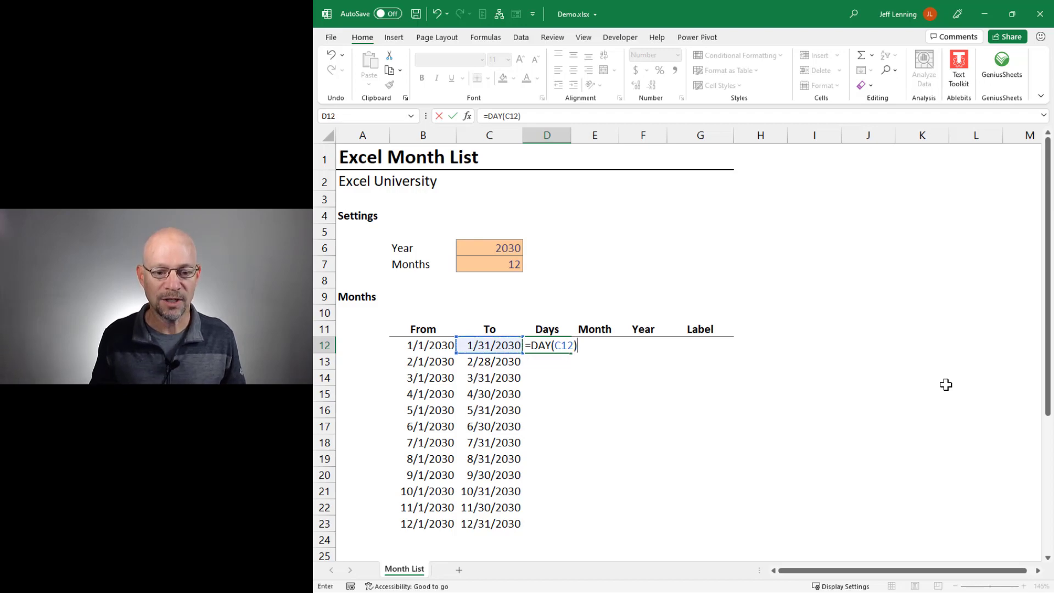
key(Enter)
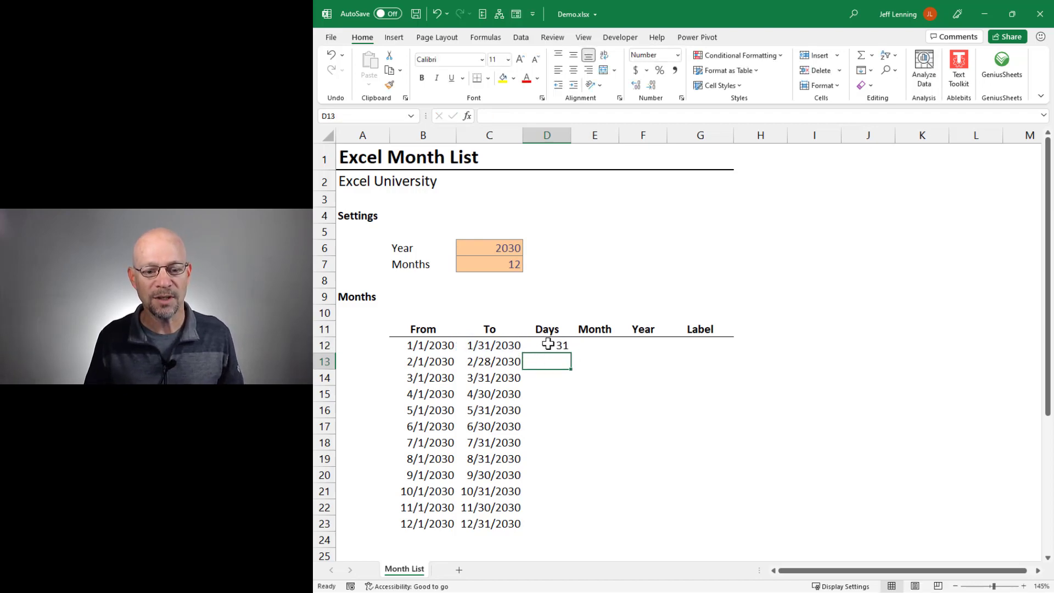
mouse_move(549, 456)
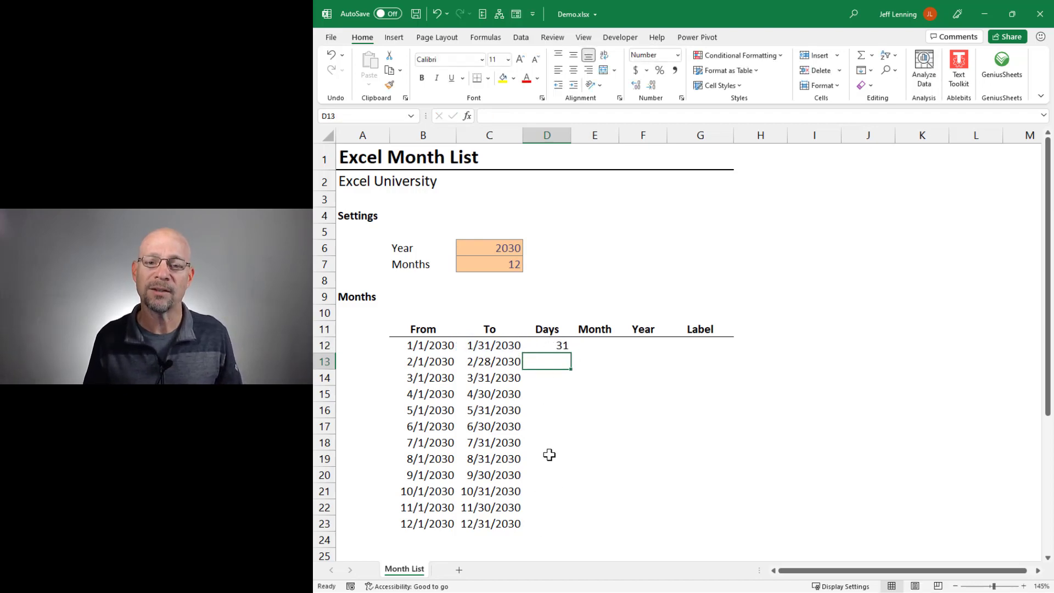
mouse_move(567, 435)
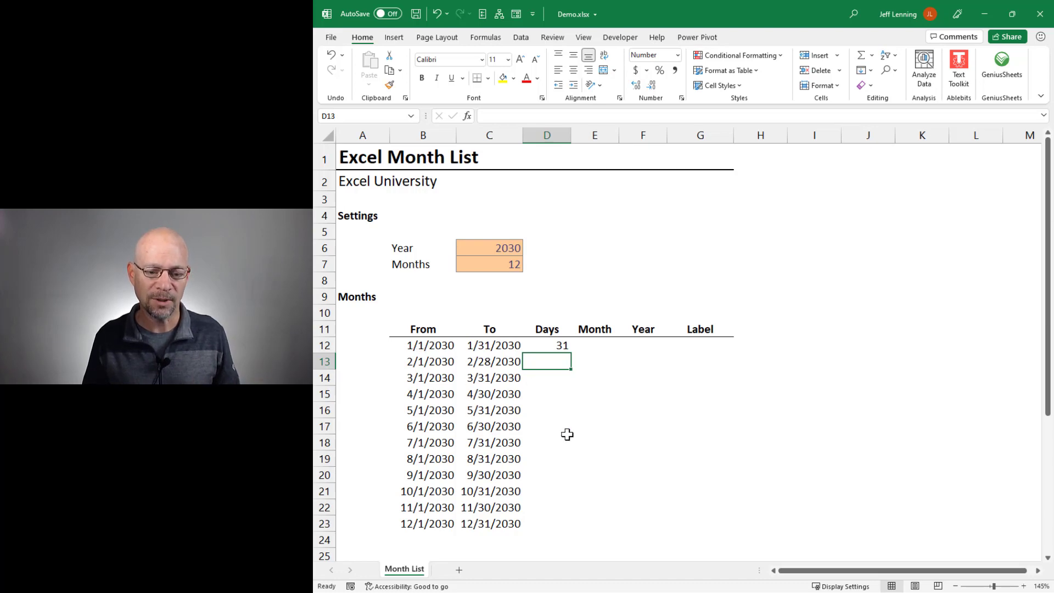
text(=DAY(C12))
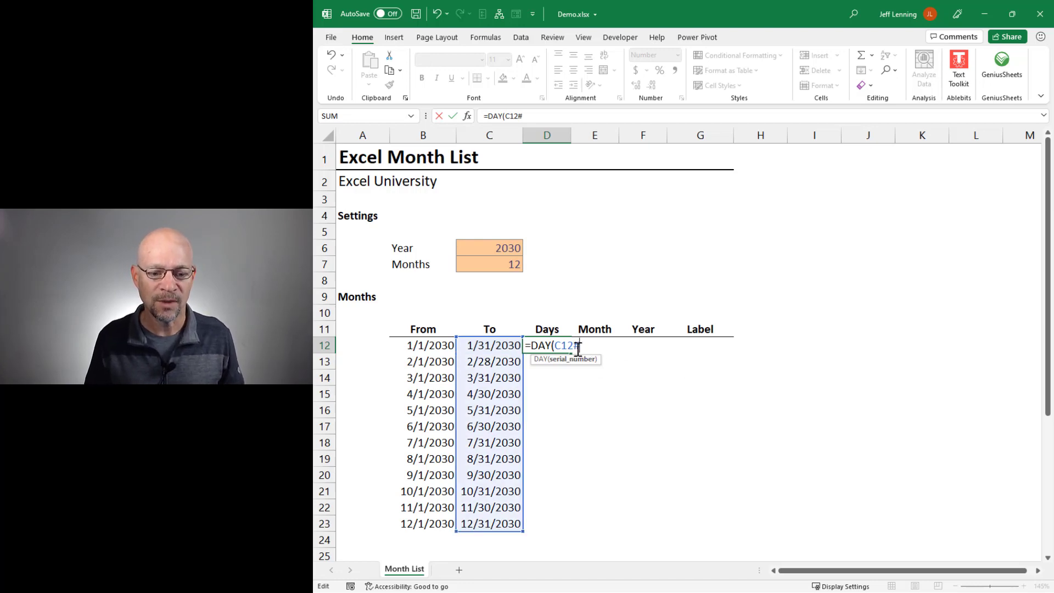
text(#)
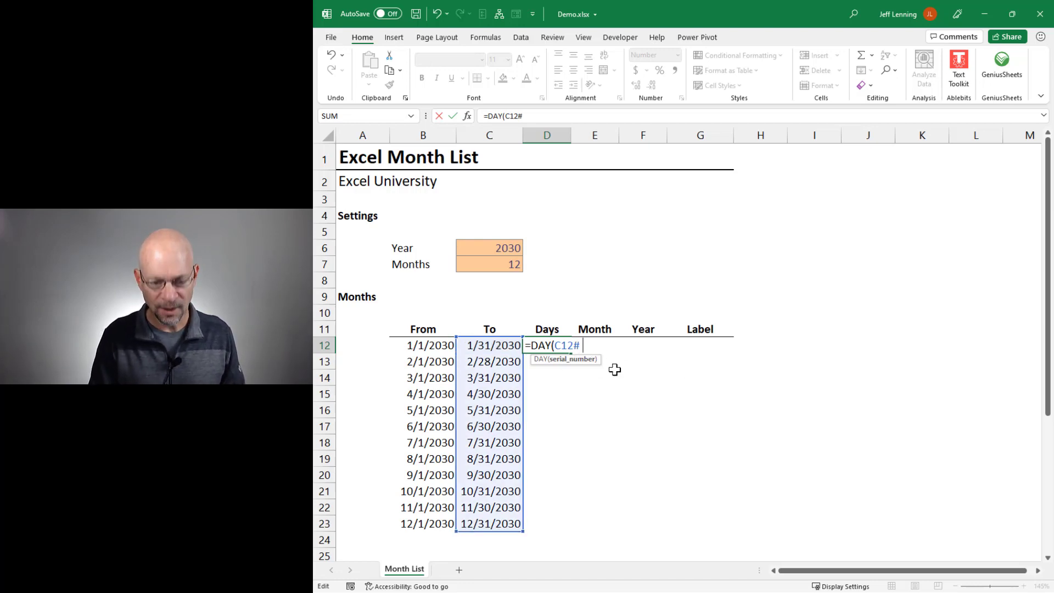
key(Enter)
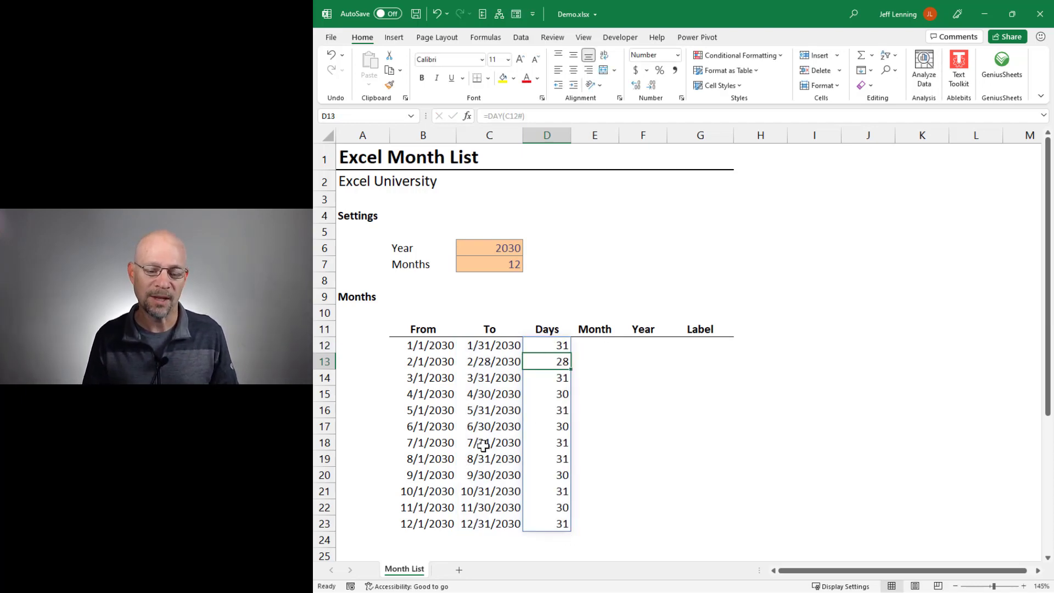
Step: Enter =MONTH(B12#) in E12 and =YEAR(B12#) in F12 to spill month numbers and years
text(=mon)
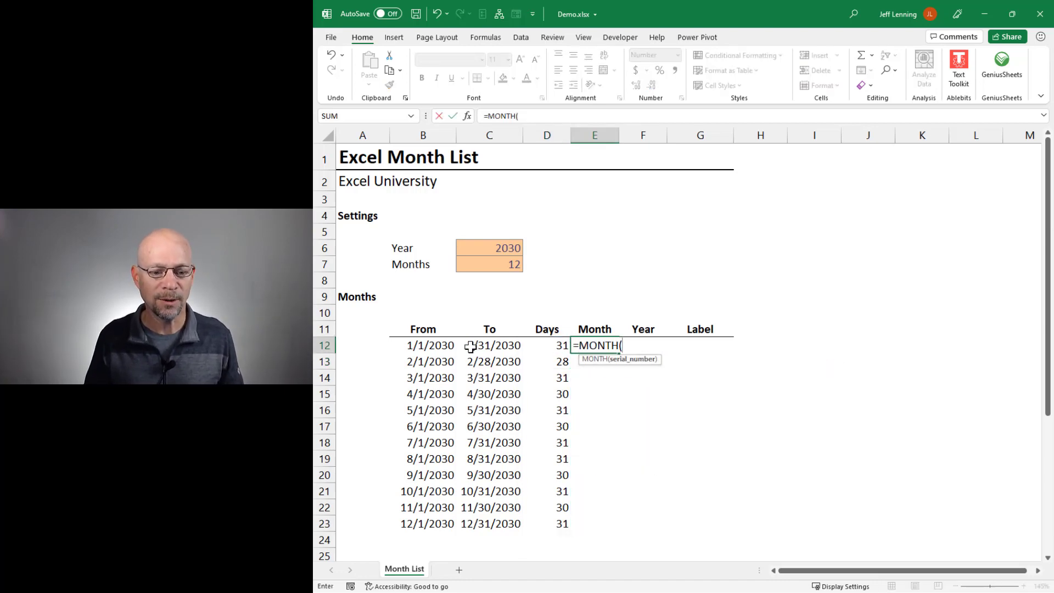
click(429, 345)
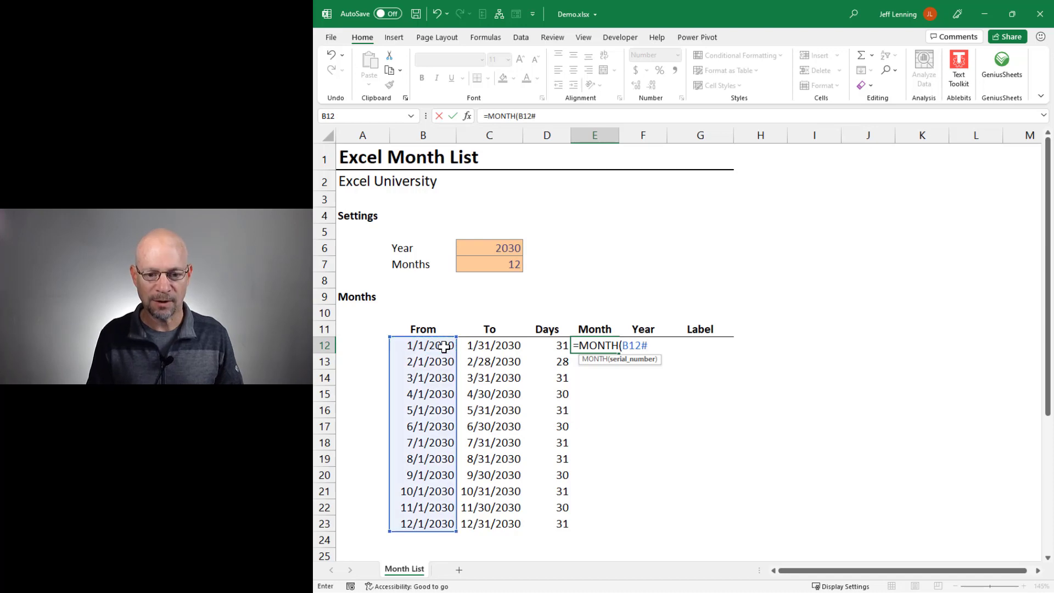
key(Enter)
text(=YEAR(B12#)
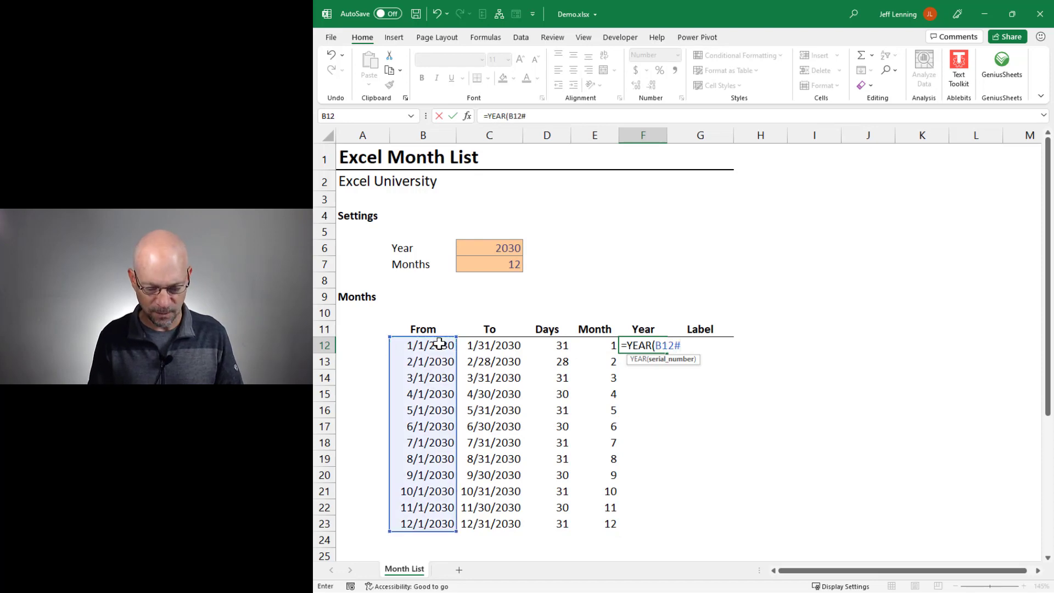
key(Enter)
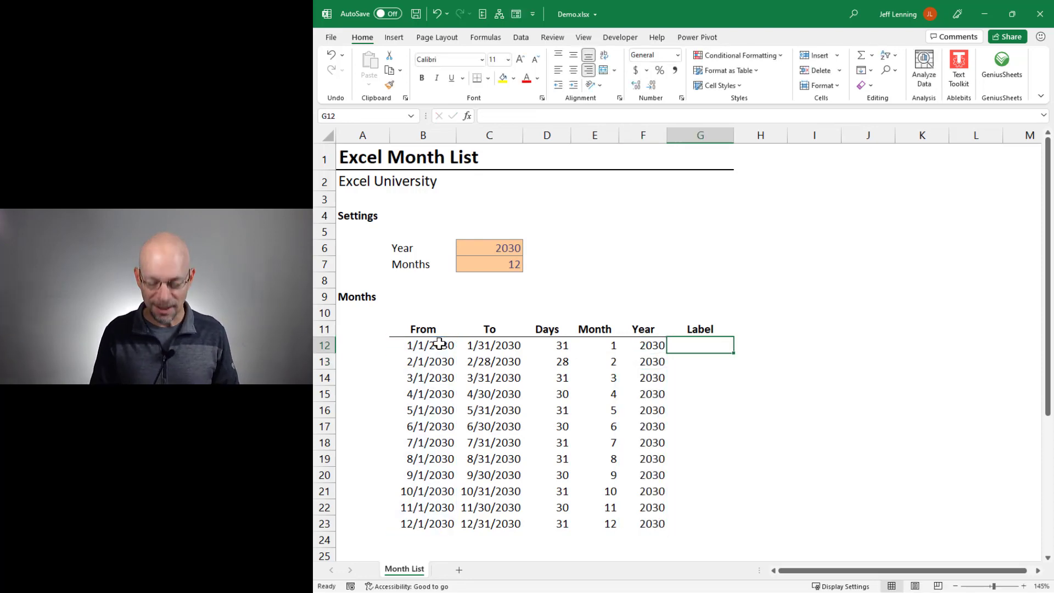
Step: Enter =TEXT(B12#,"mmm-yyyy") in G12, spilling labels Jan-2030 through Dec-2030
text(=TEXT()
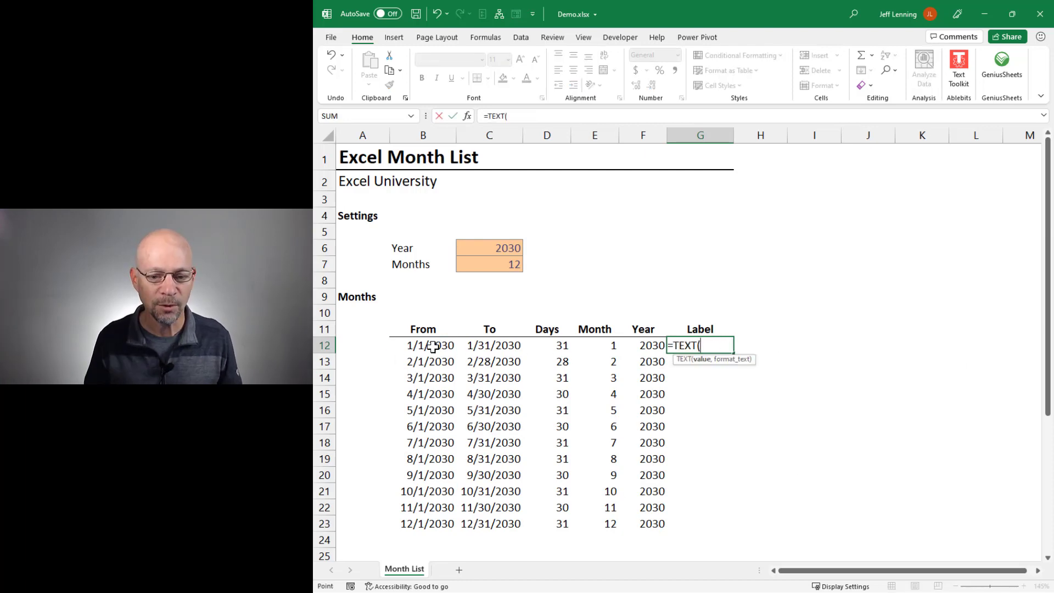
click(422, 345)
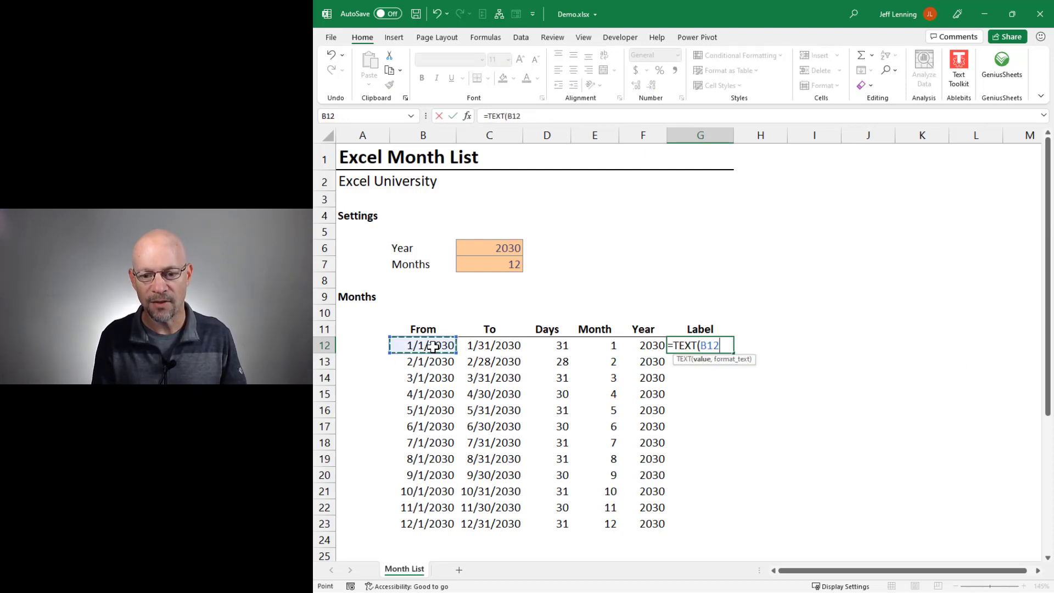
text(#,)
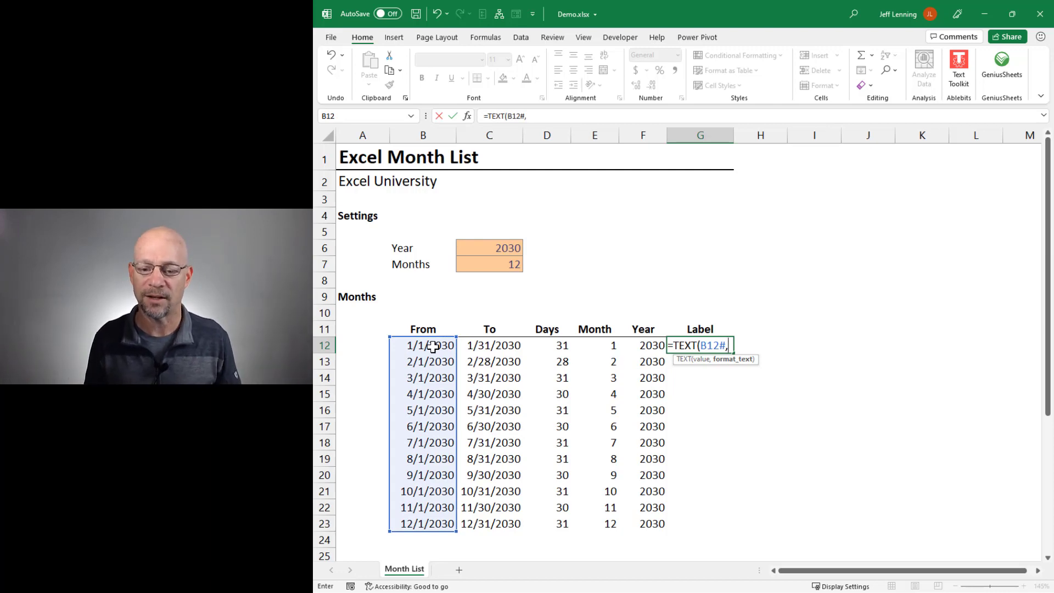
text(")
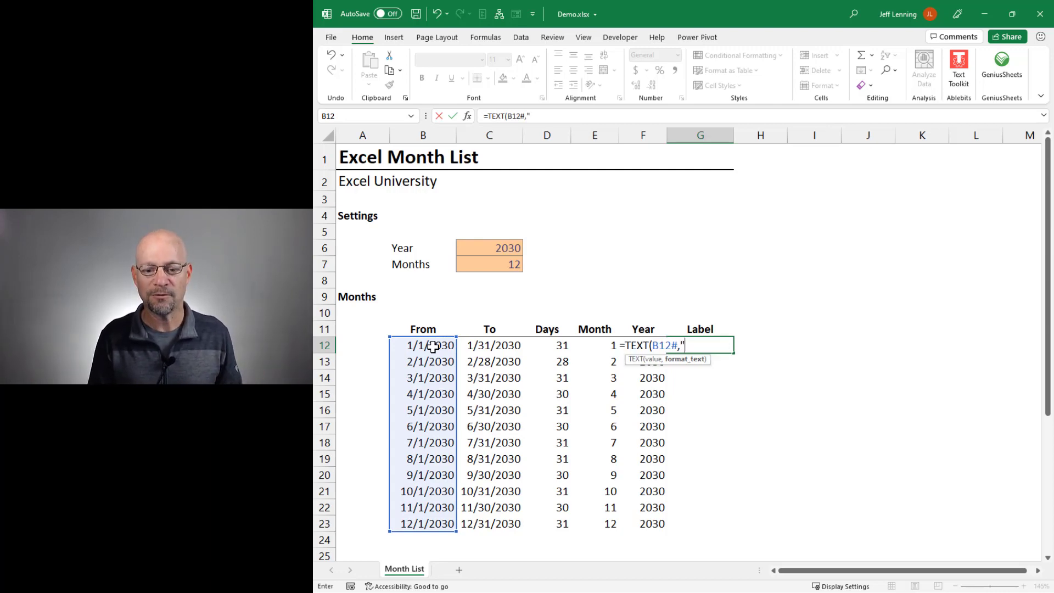
text(mmm)
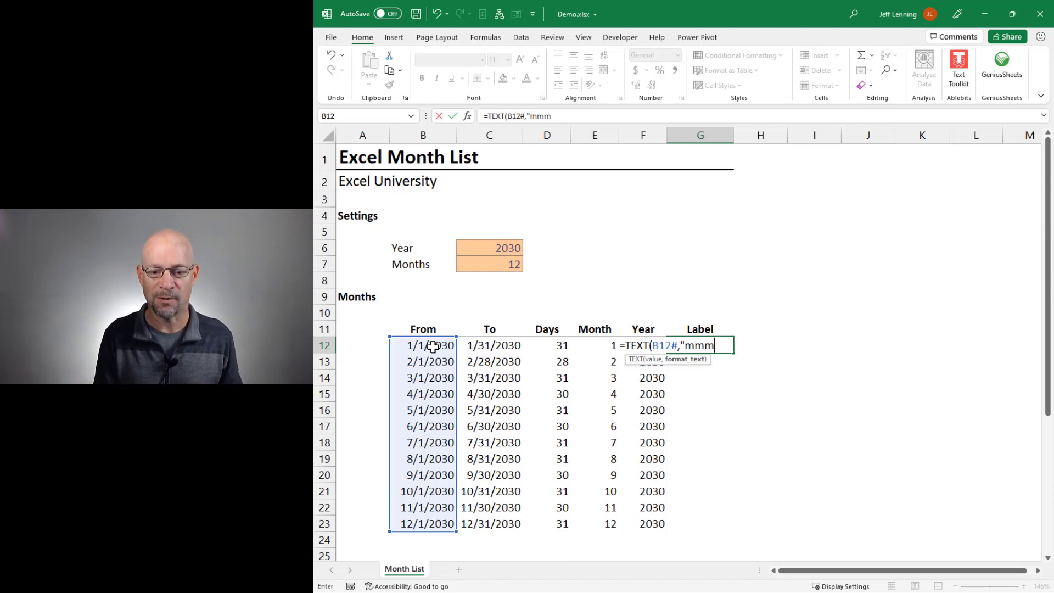
text(-)
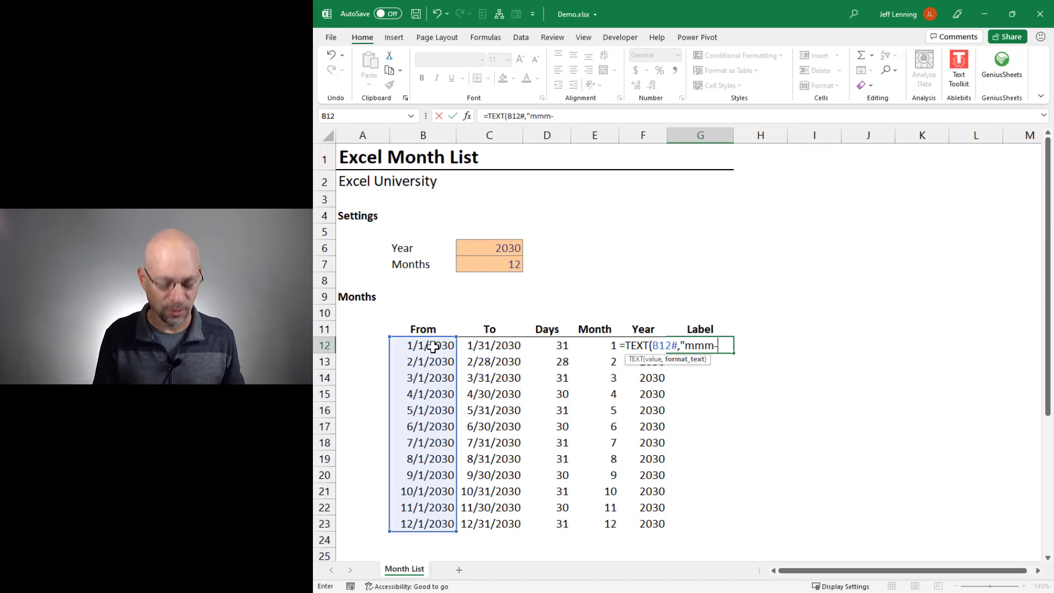
text(yyyy")
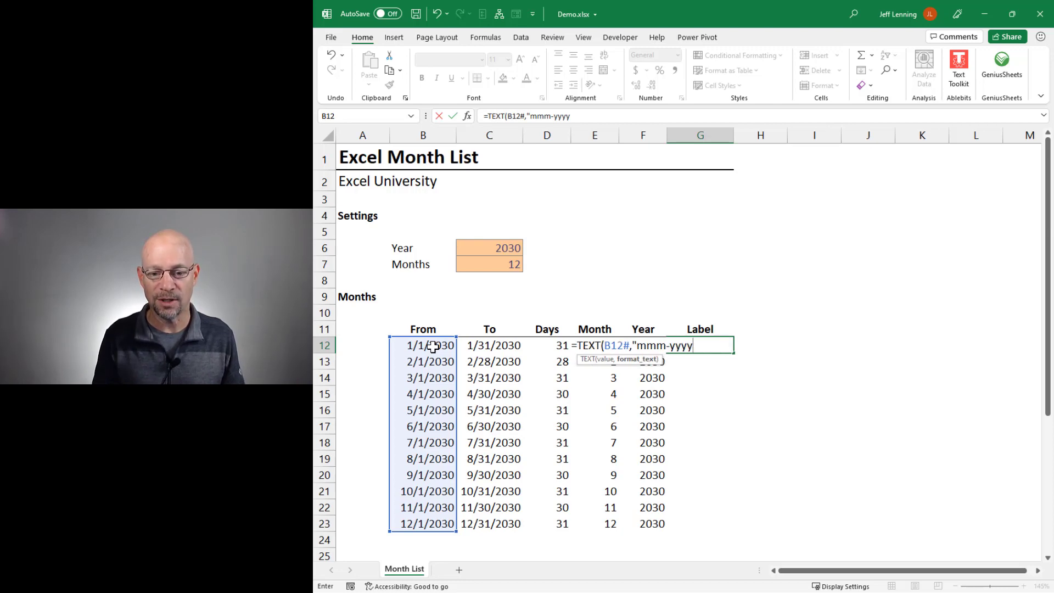
text("))
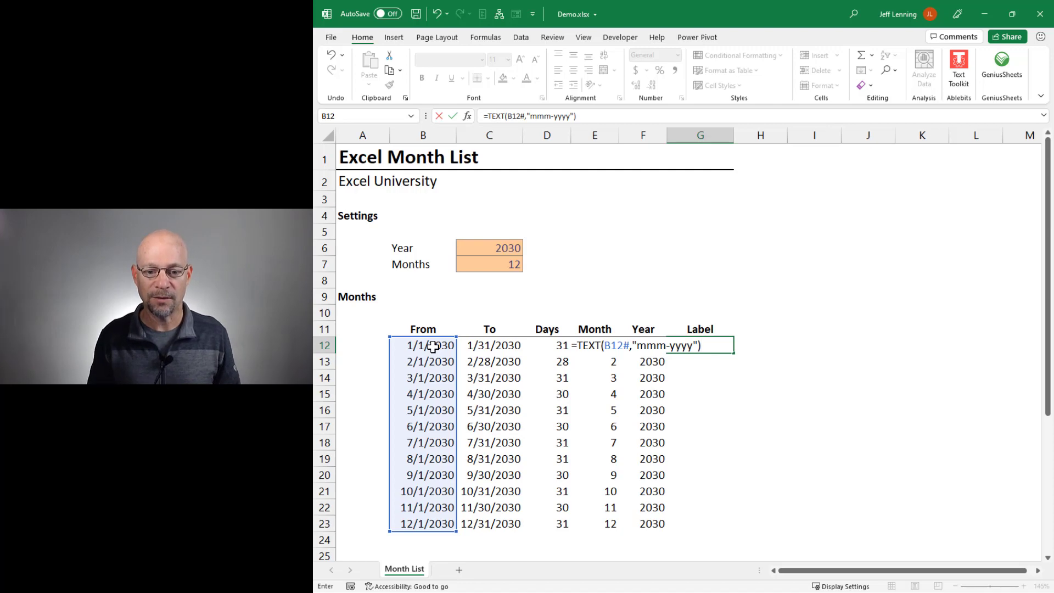
key(Enter)
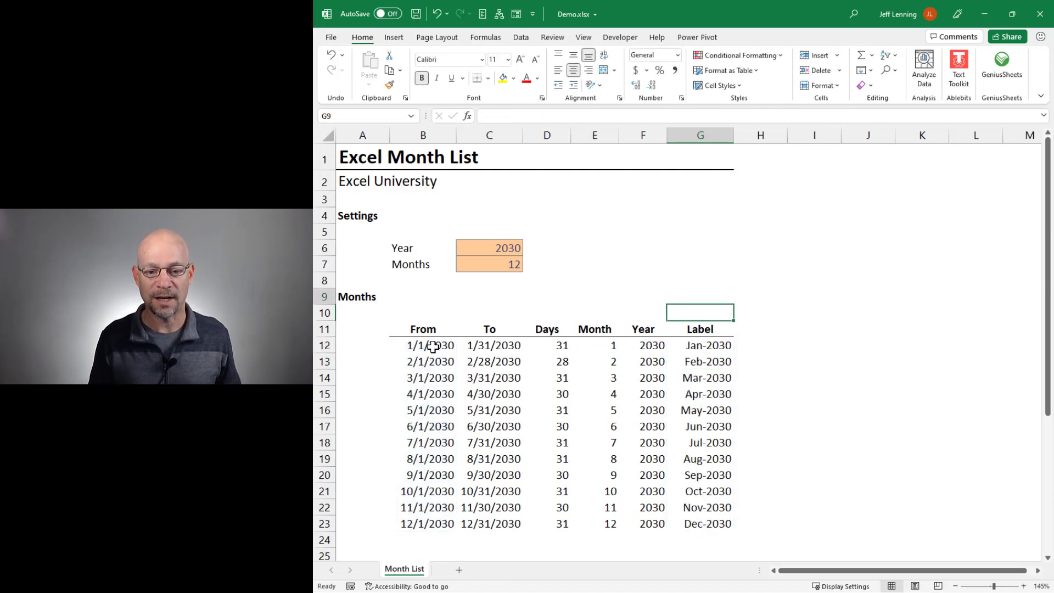
Step: Set the Months setting to 36
click(488, 248)
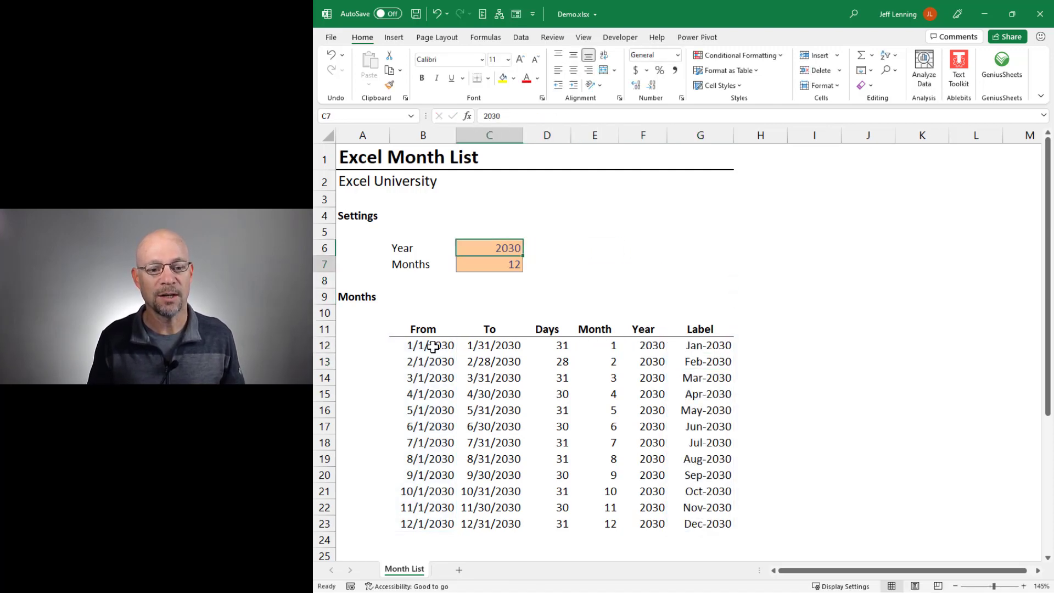
text(3)
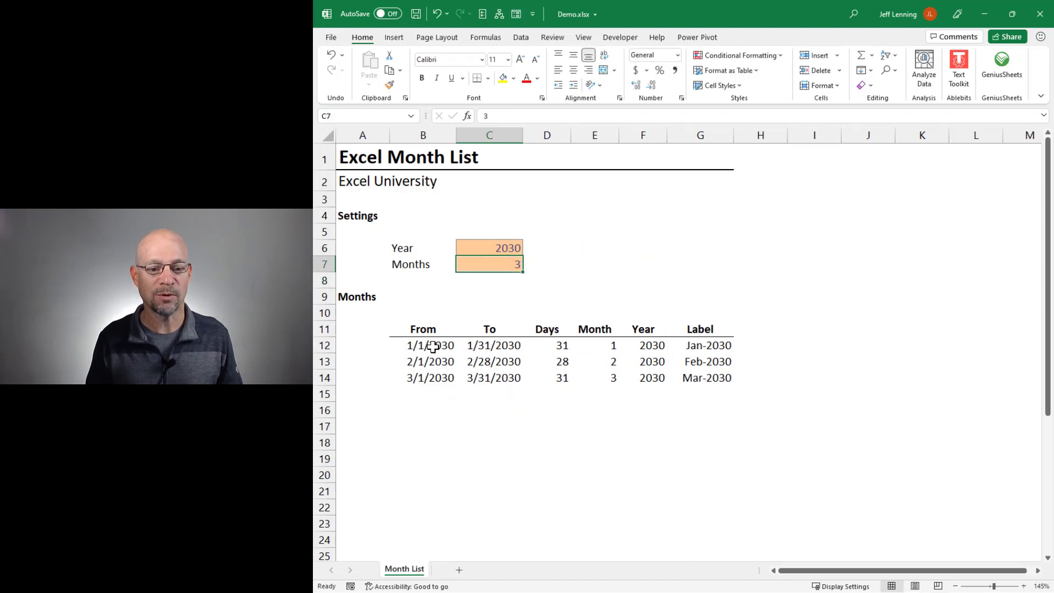
text(36)
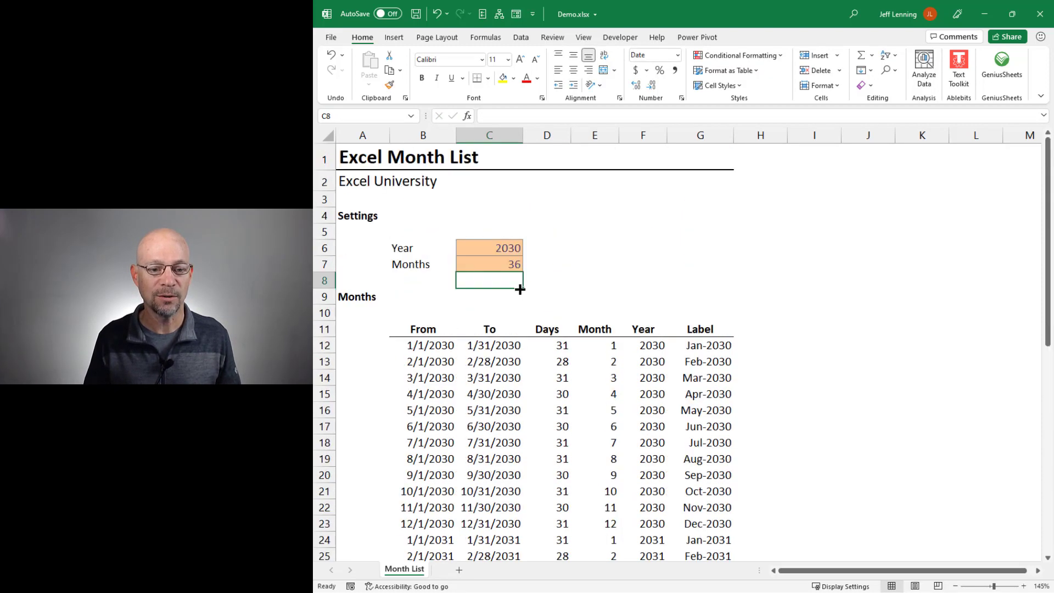
Step: Set the Year setting to 2001 after trying 1970, 1980 and 2000
click(489, 248)
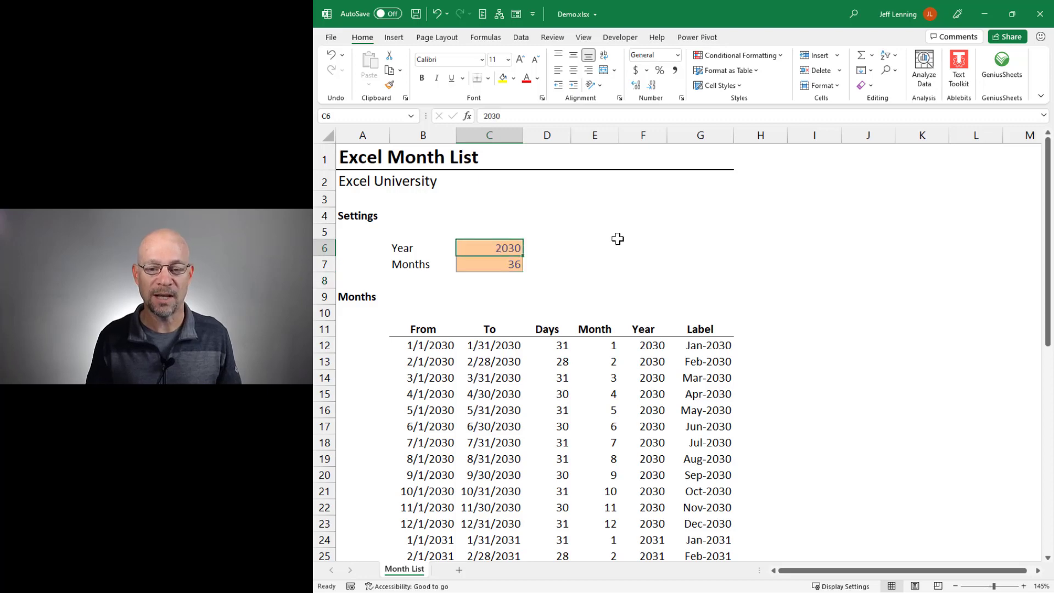
text(1970)
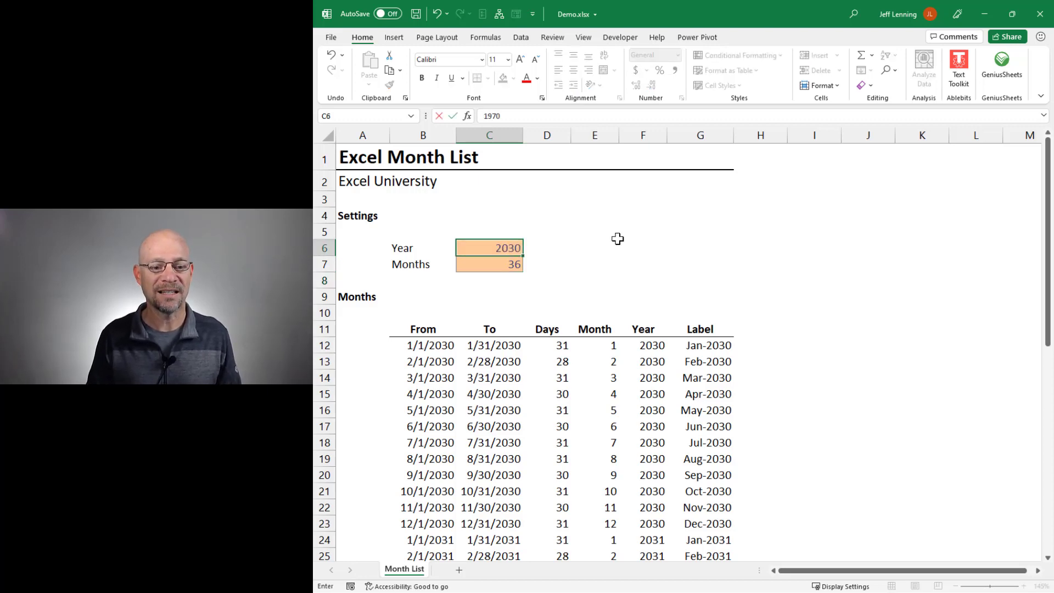
text(1980)
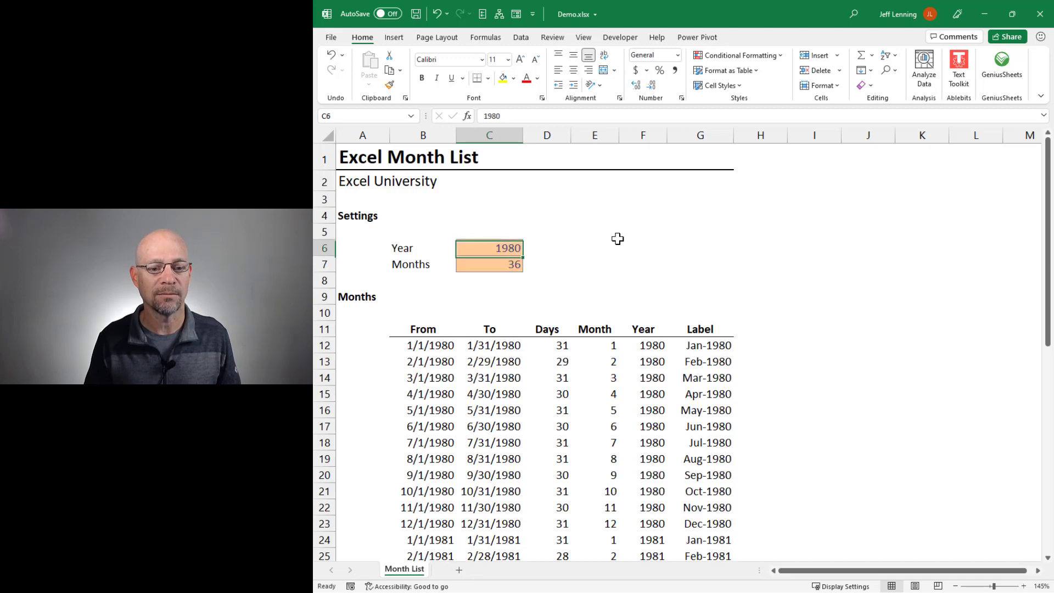
text(2)
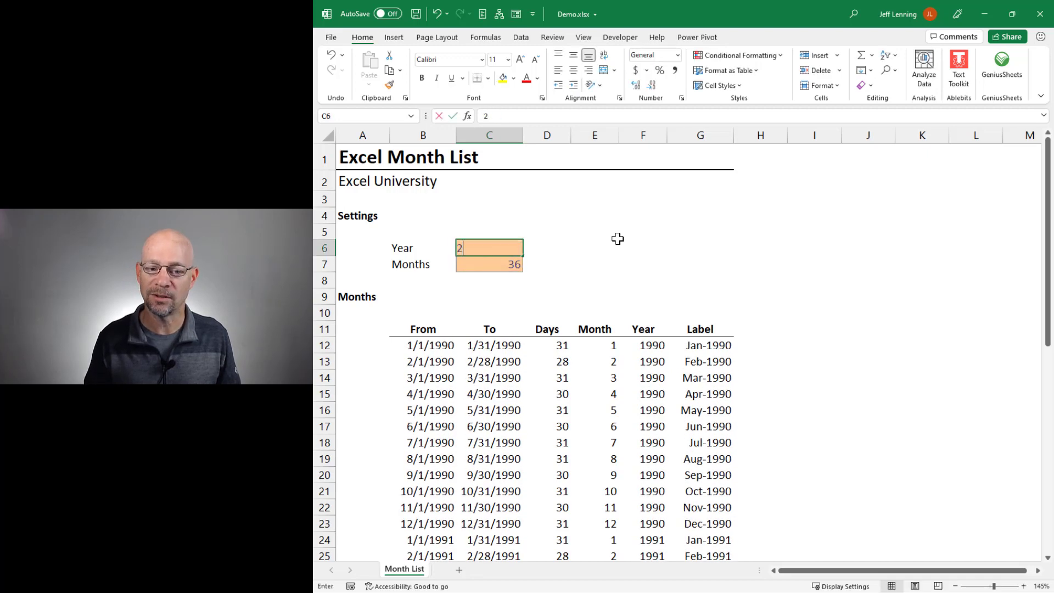
text(2000)
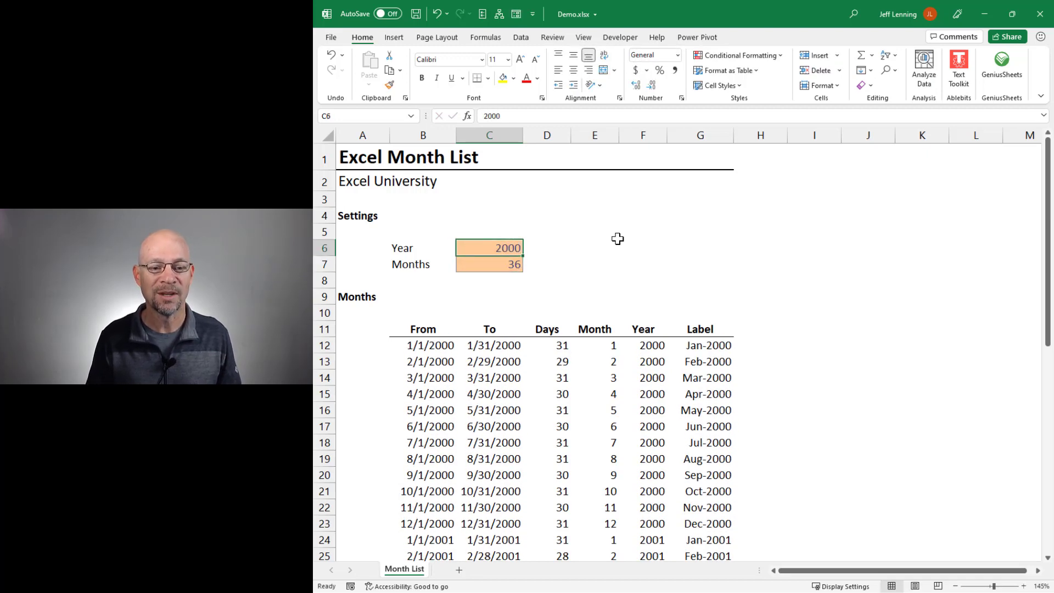
text(2001)
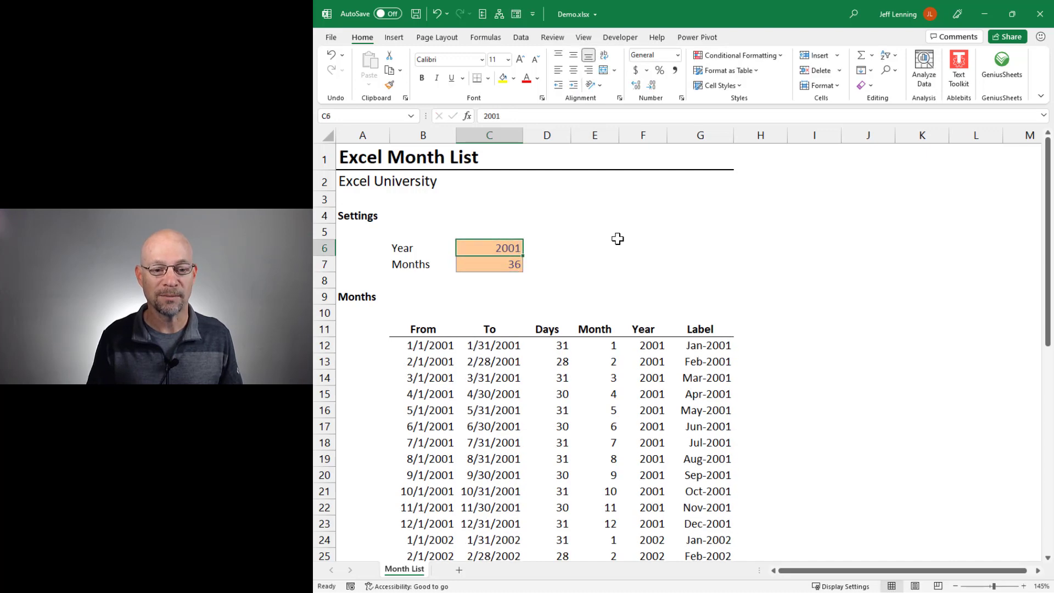